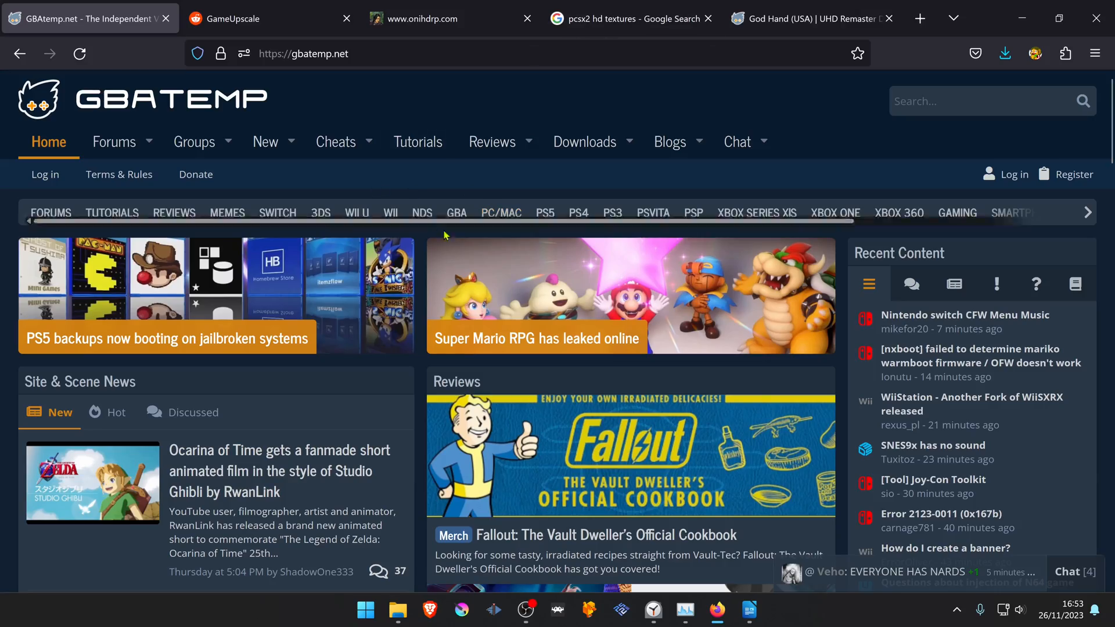
mouse_move(405, 269)
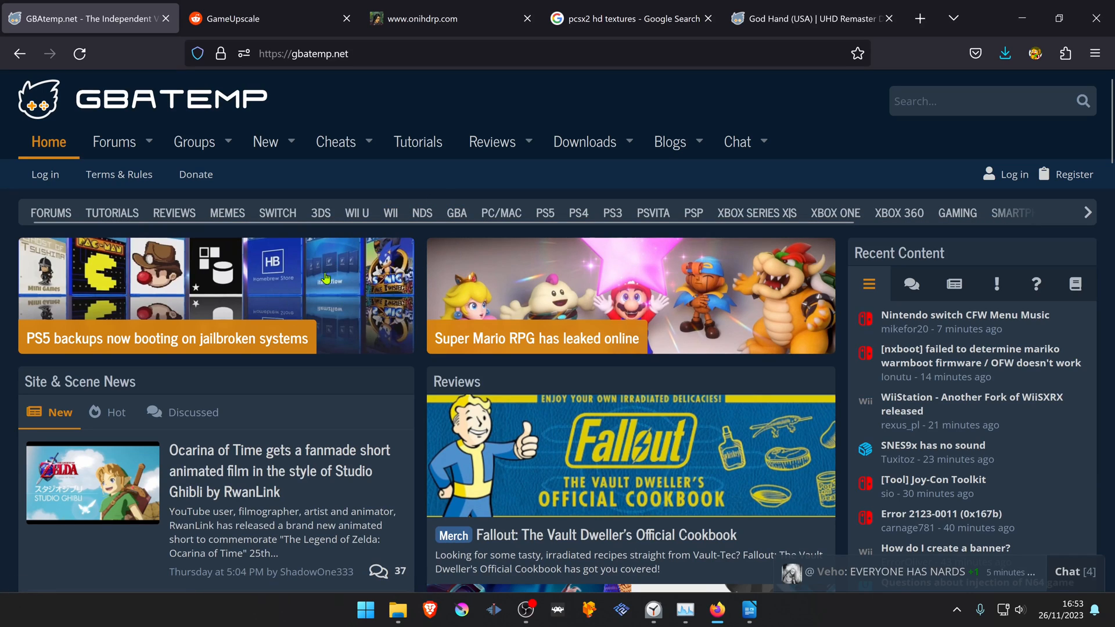
mouse_move(318, 347)
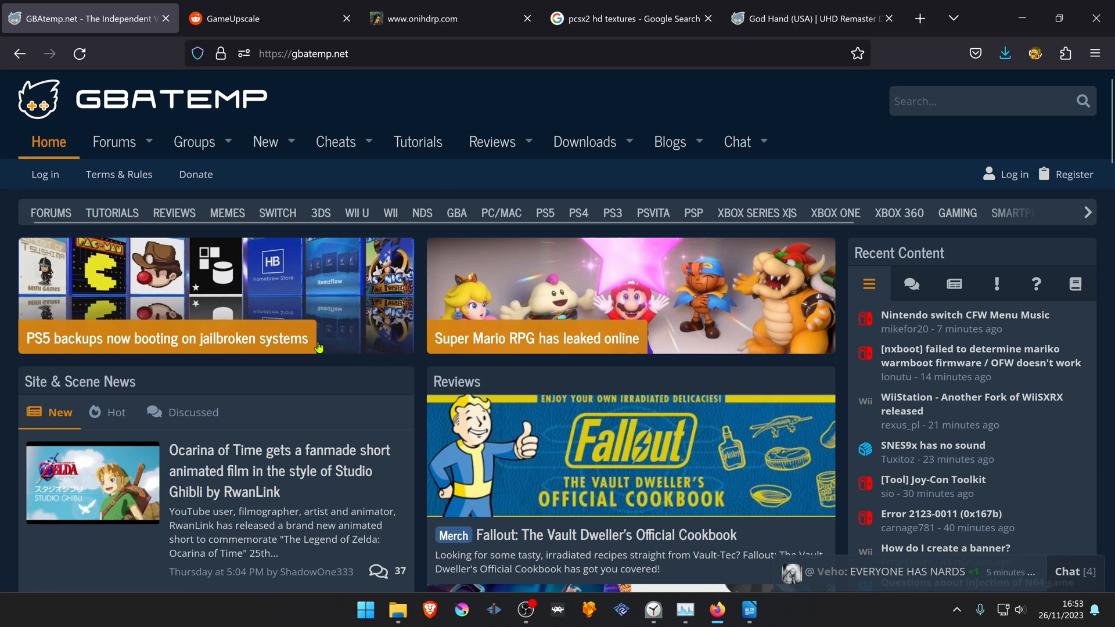
mouse_move(193, 141)
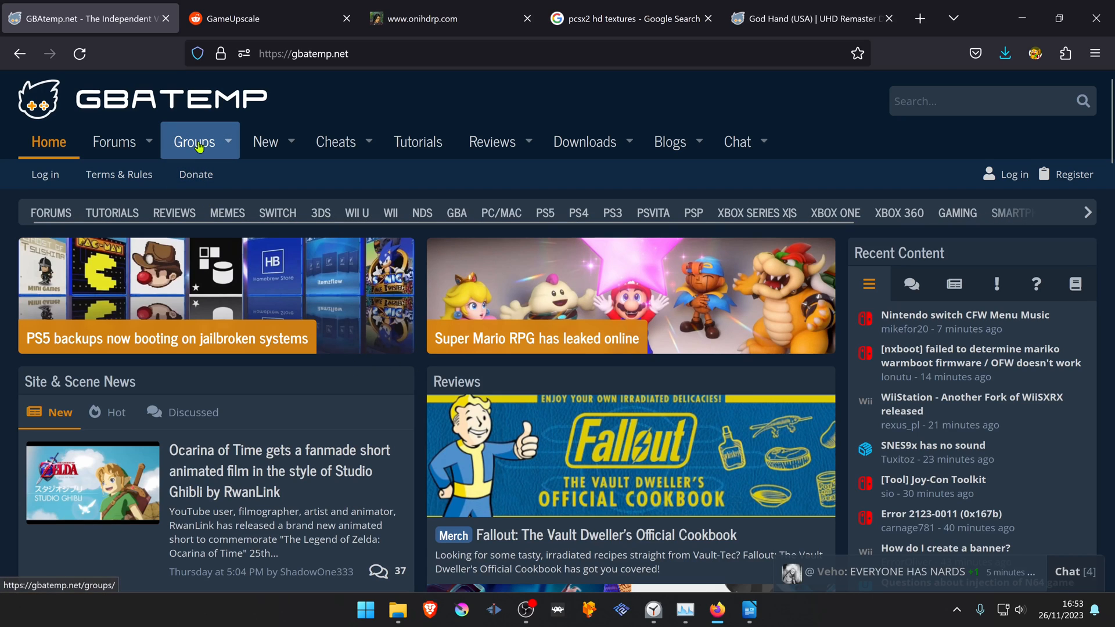
Browse from GBAtemp Groups into the PCSX2 HD texture pack group's thread list
left_click(194, 141)
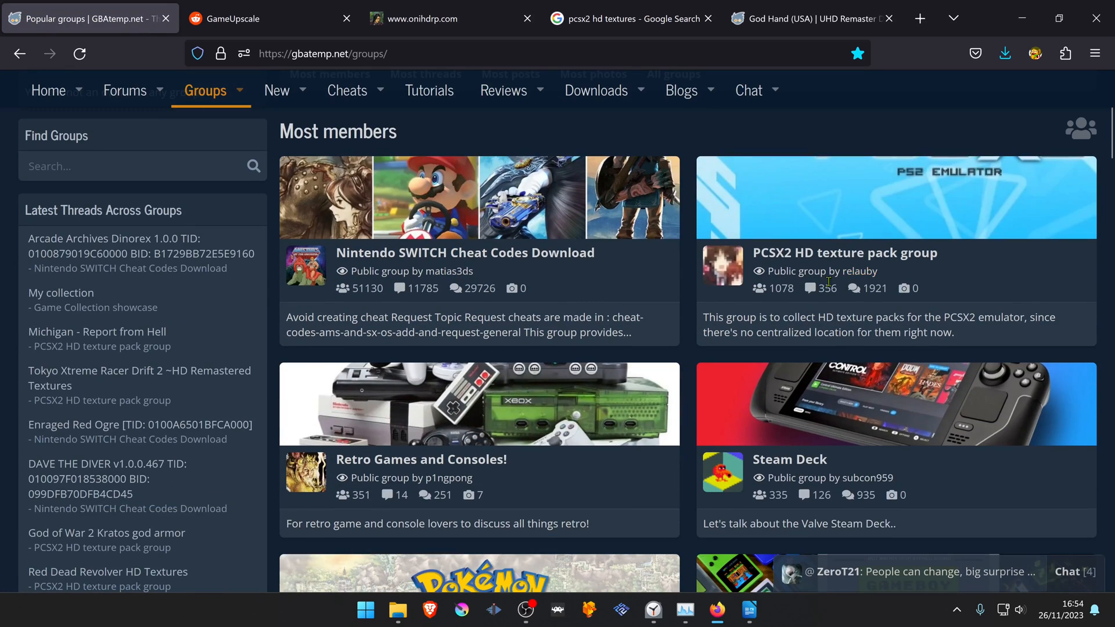
mouse_move(847, 183)
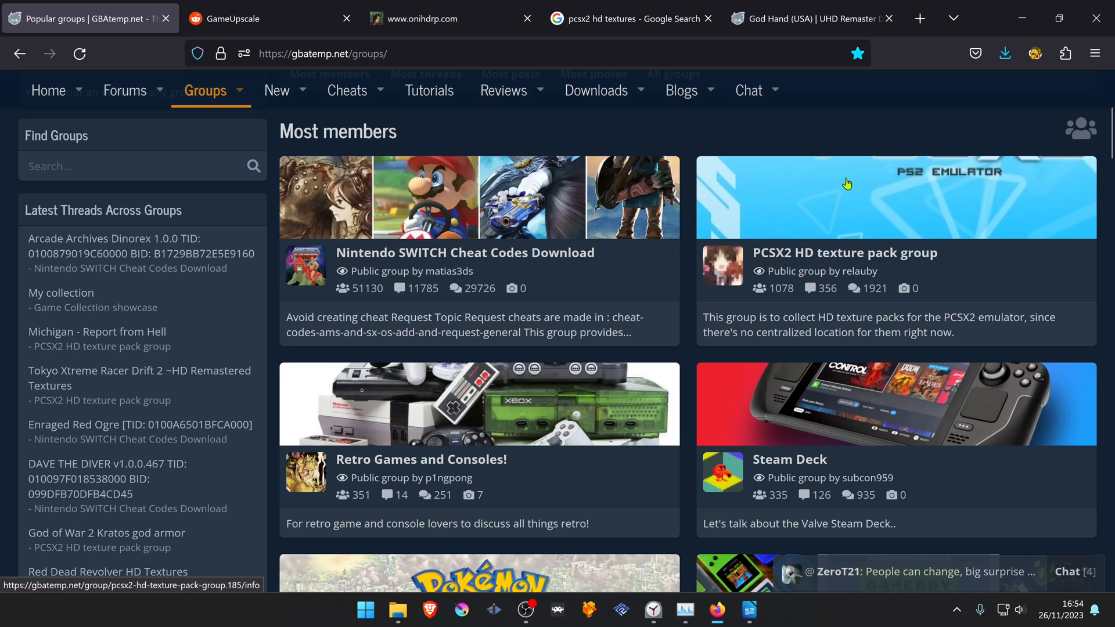
left_click(844, 252)
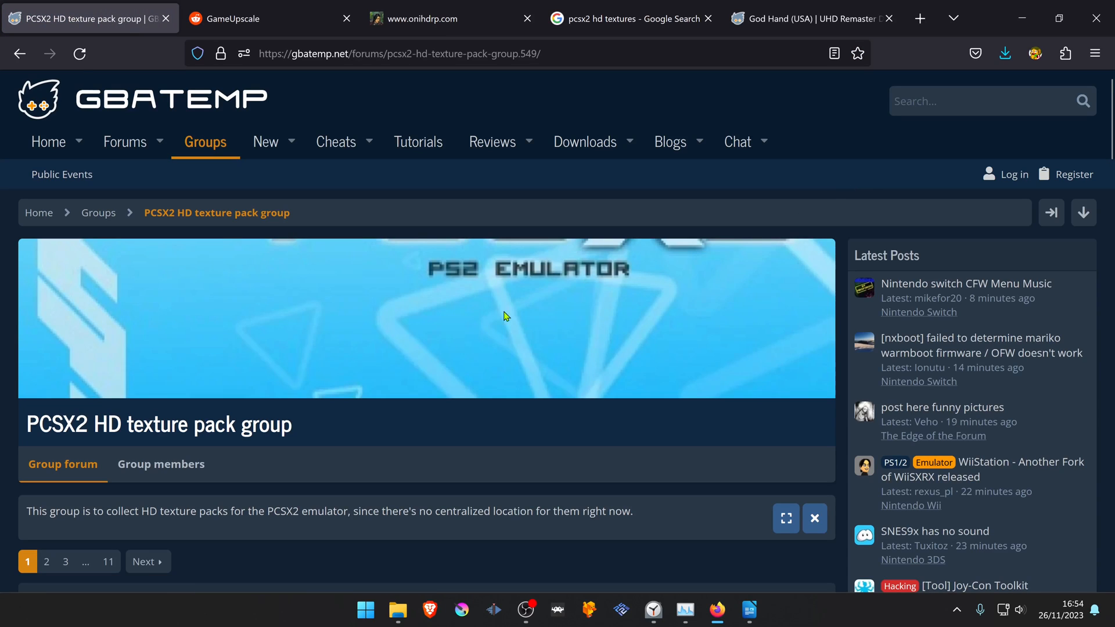
scroll("down", 3)
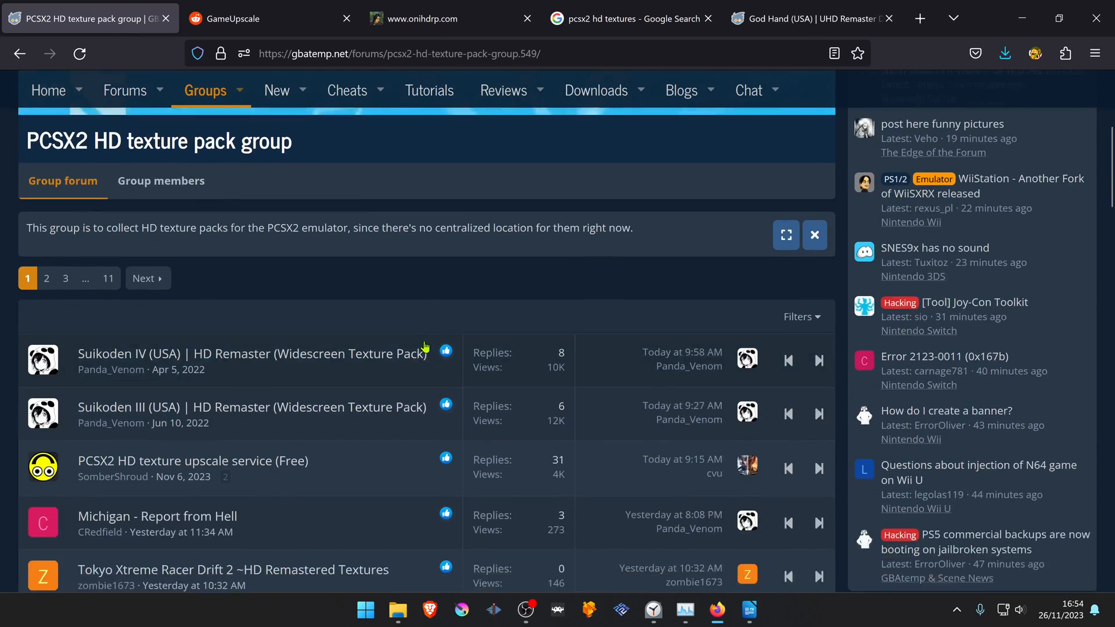
scroll("down", 3)
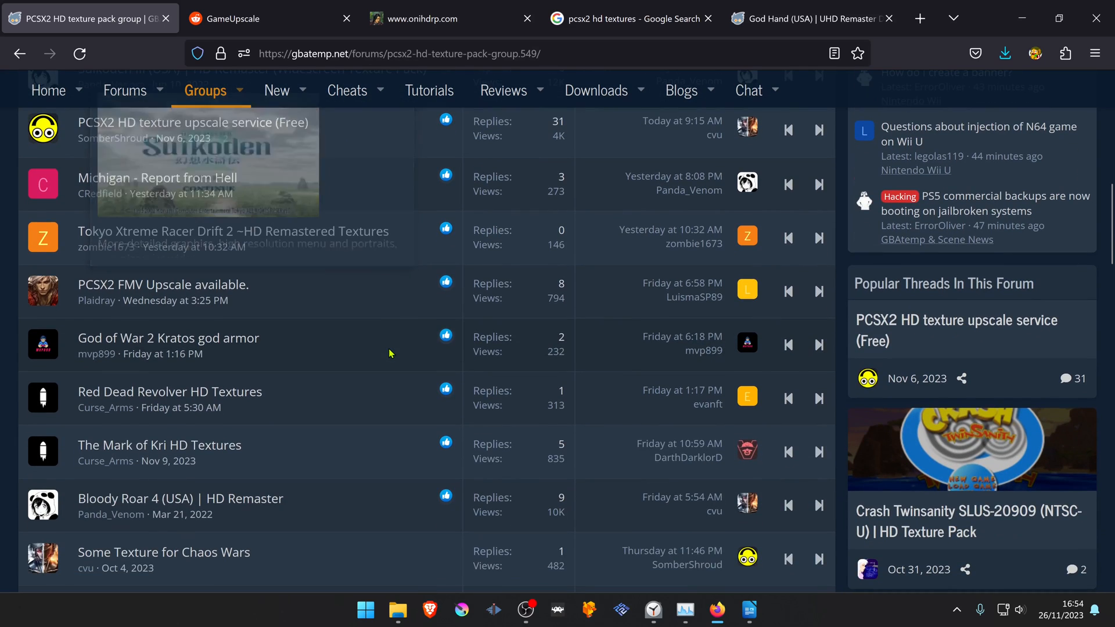
Review the GameUpscale subreddit, the Onimusha HD site, and the 'pcsx2 hd textures' Google results
left_click(250, 19)
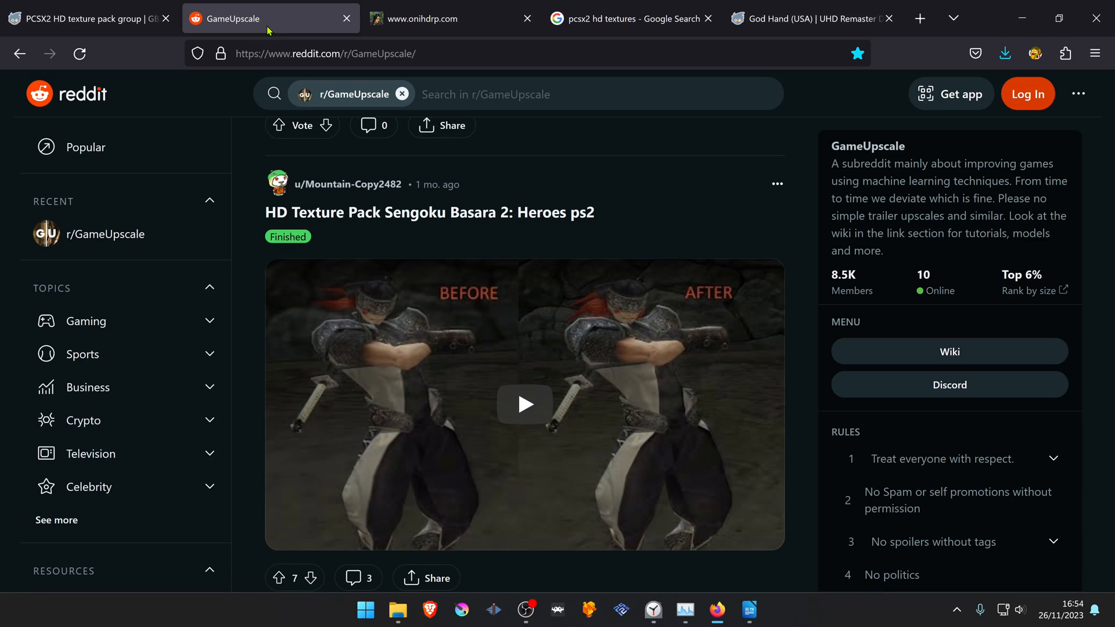
mouse_move(336, 56)
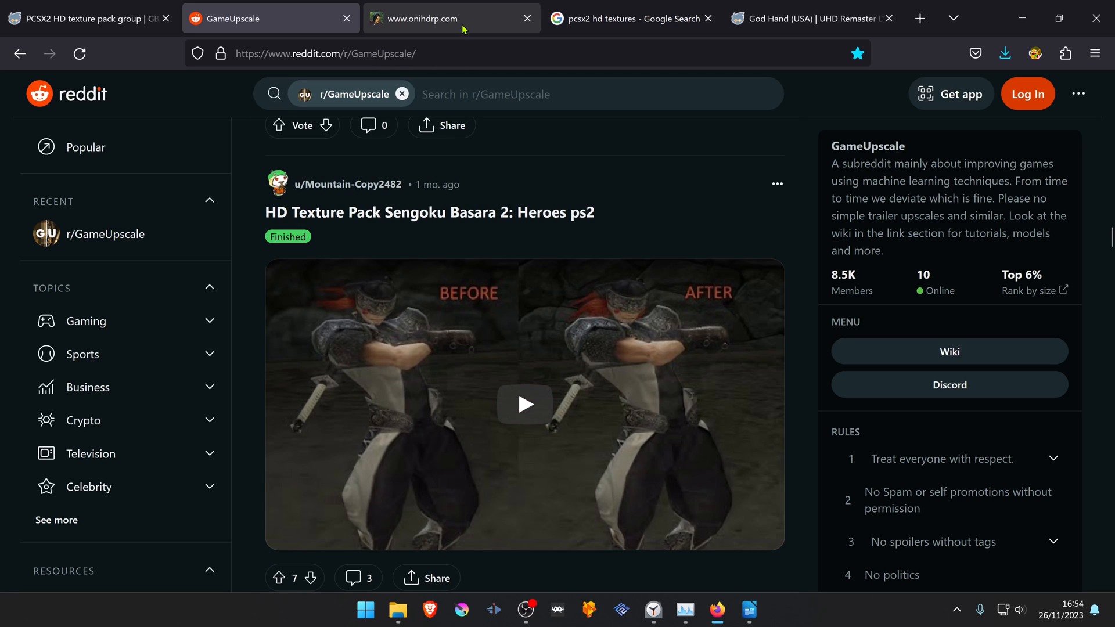
left_click(452, 19)
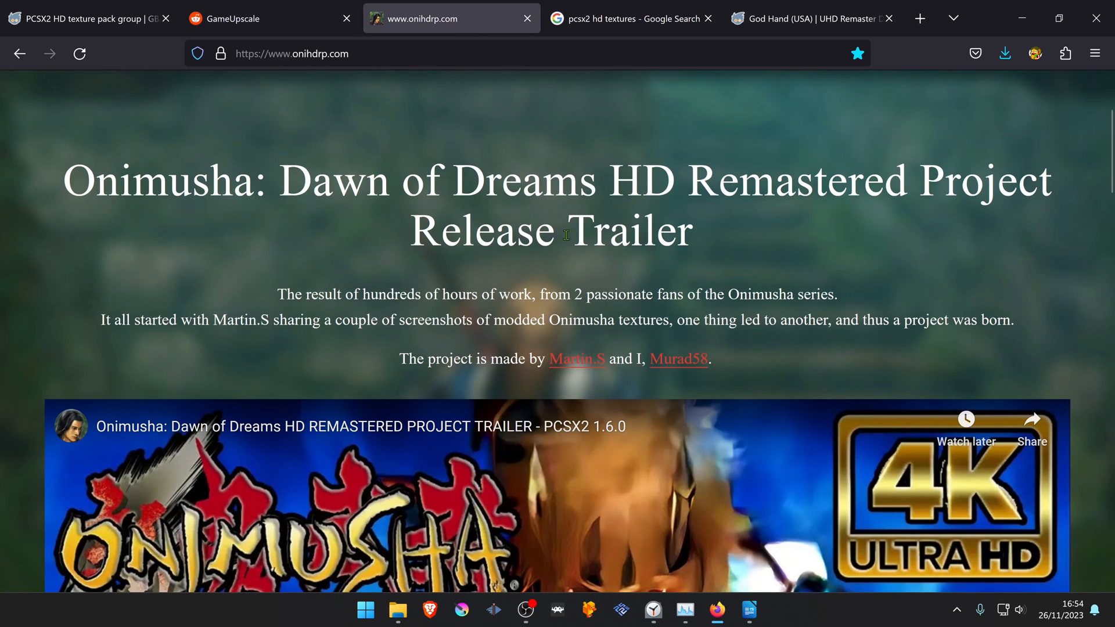
left_click(630, 19)
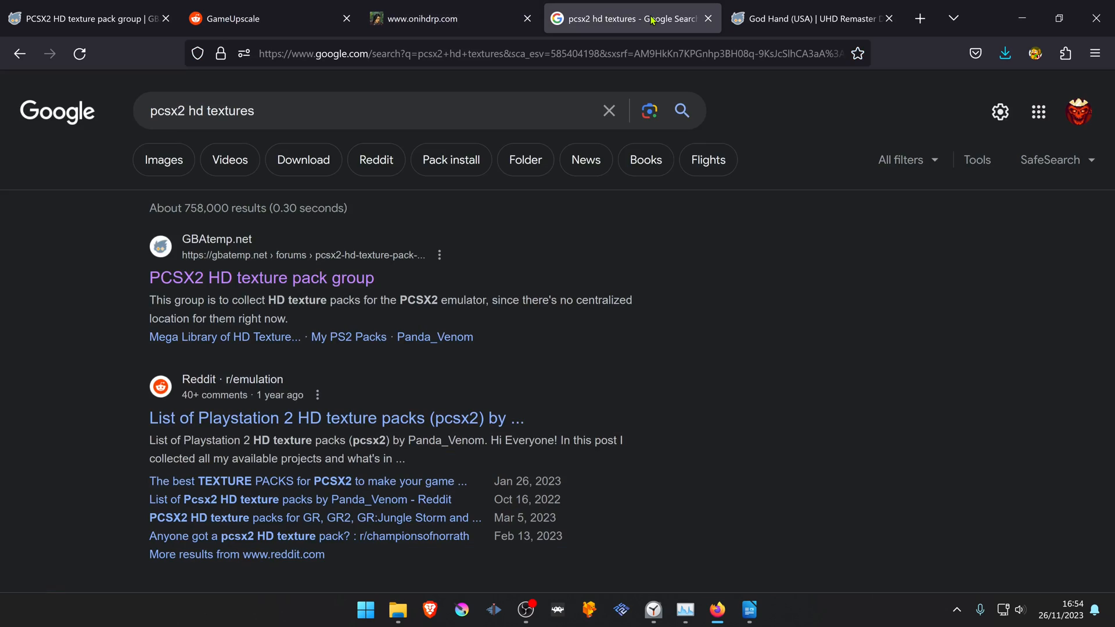
mouse_move(294, 241)
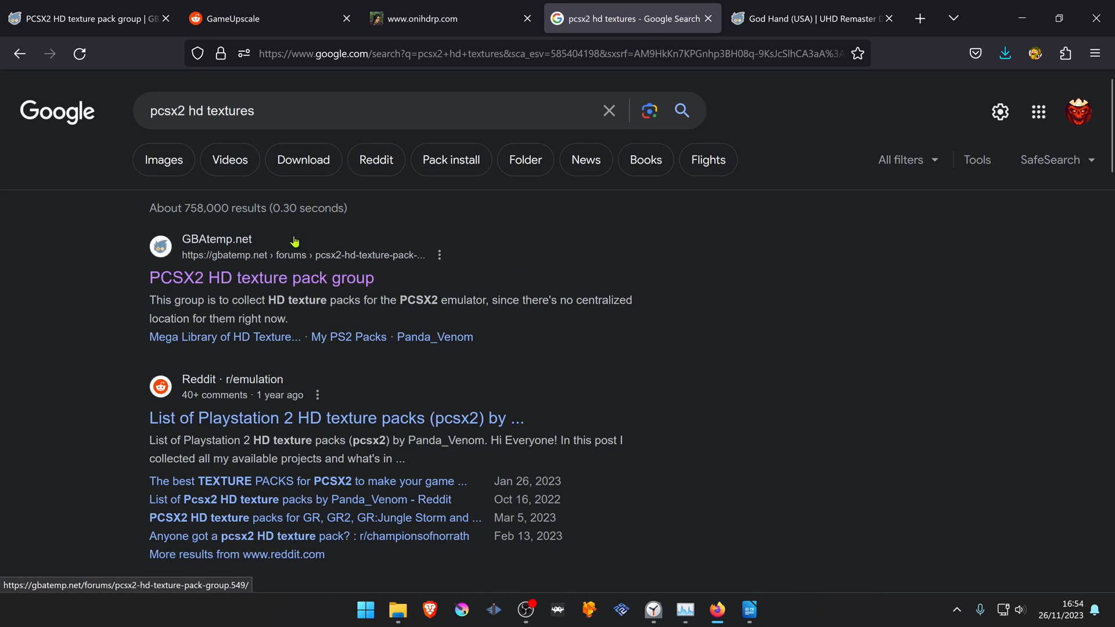
mouse_move(374, 120)
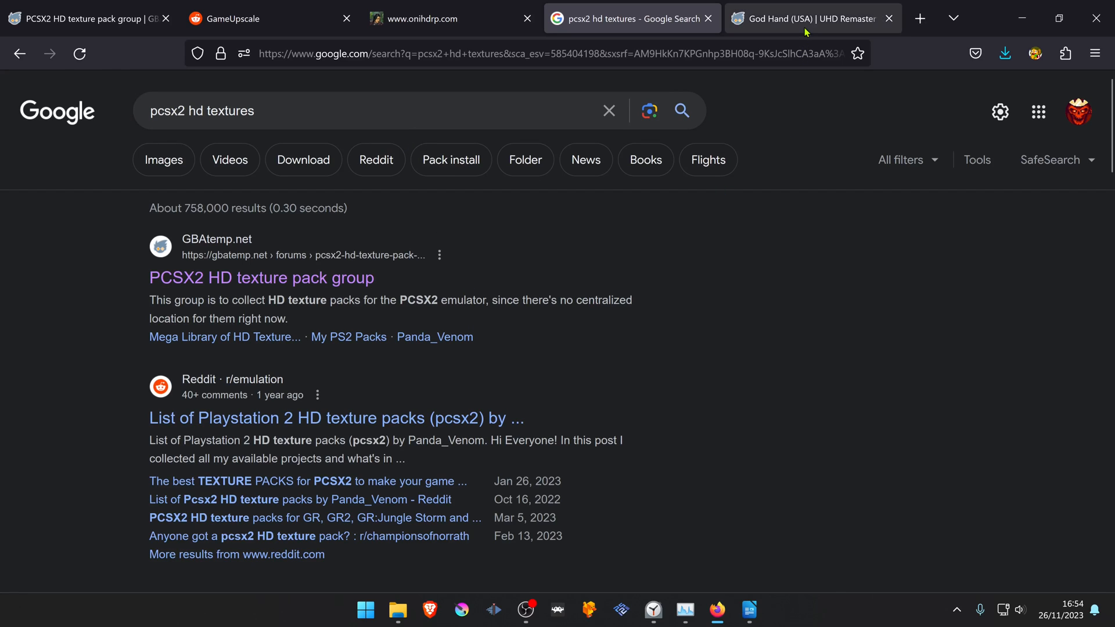
Download 'God Hand UHD Remaster Definitive (USA).zip' to the Desktop, bypassing the large-file warning
left_click(811, 18)
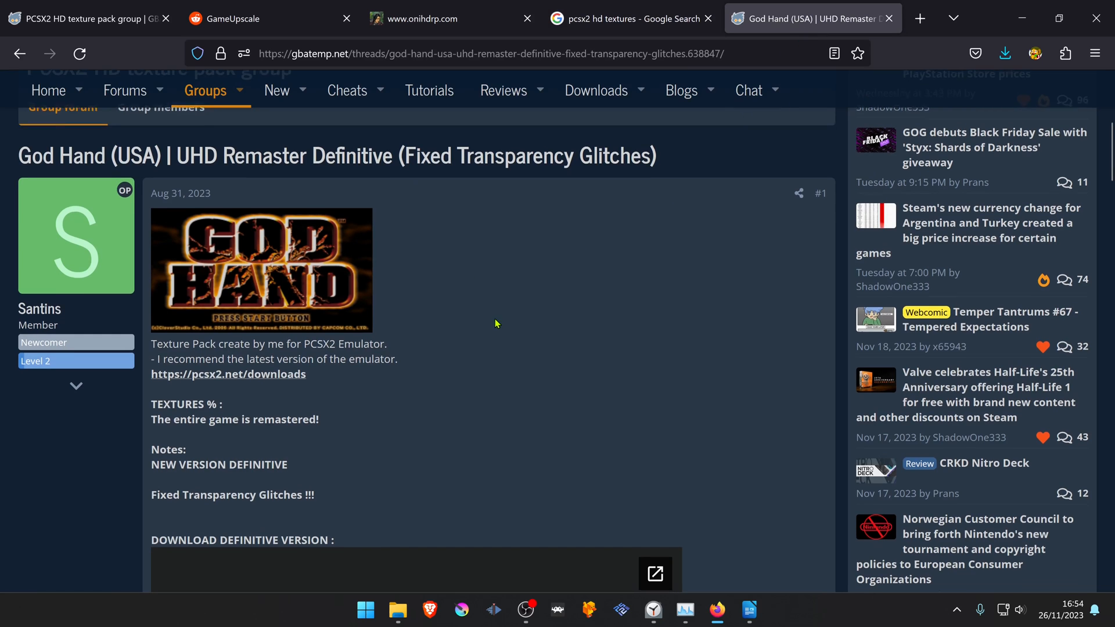
scroll("down", 3)
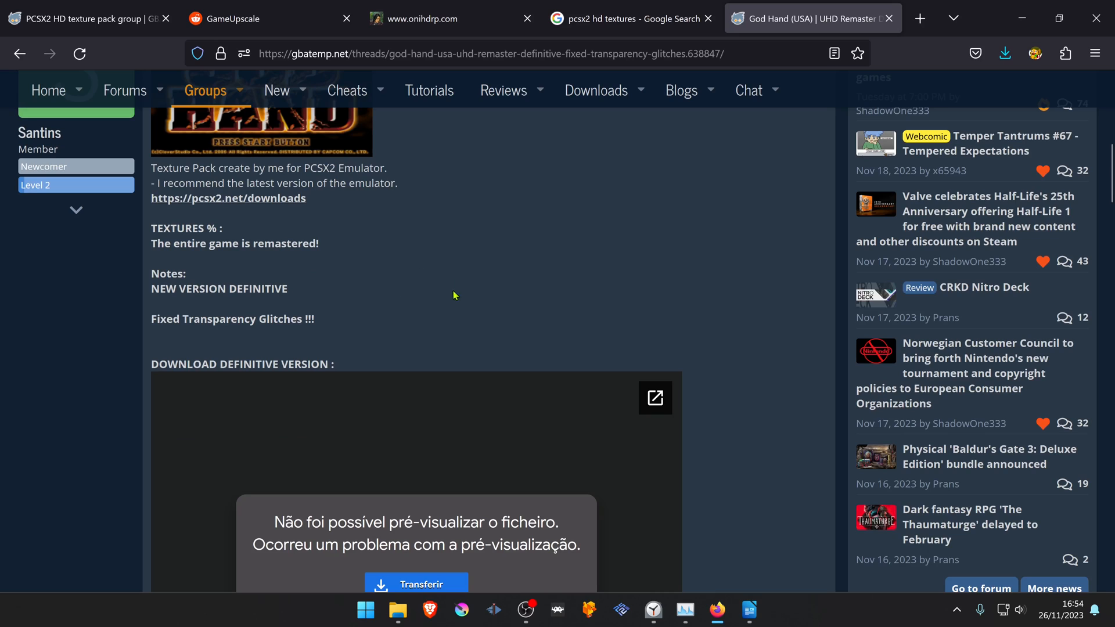
mouse_move(458, 322)
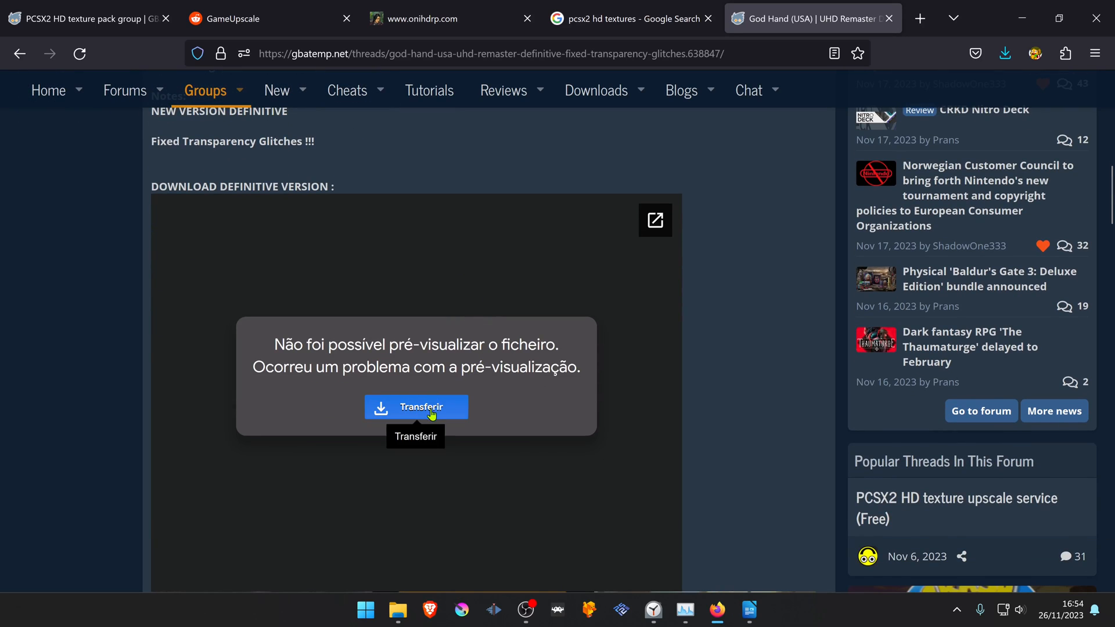
left_click(416, 407)
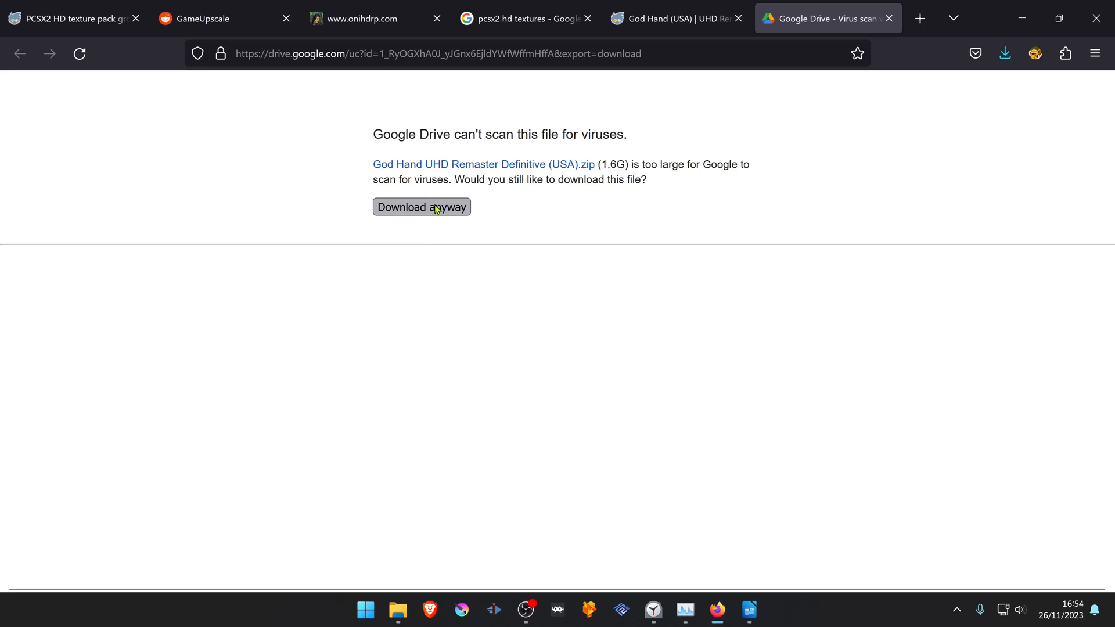
left_click(421, 206)
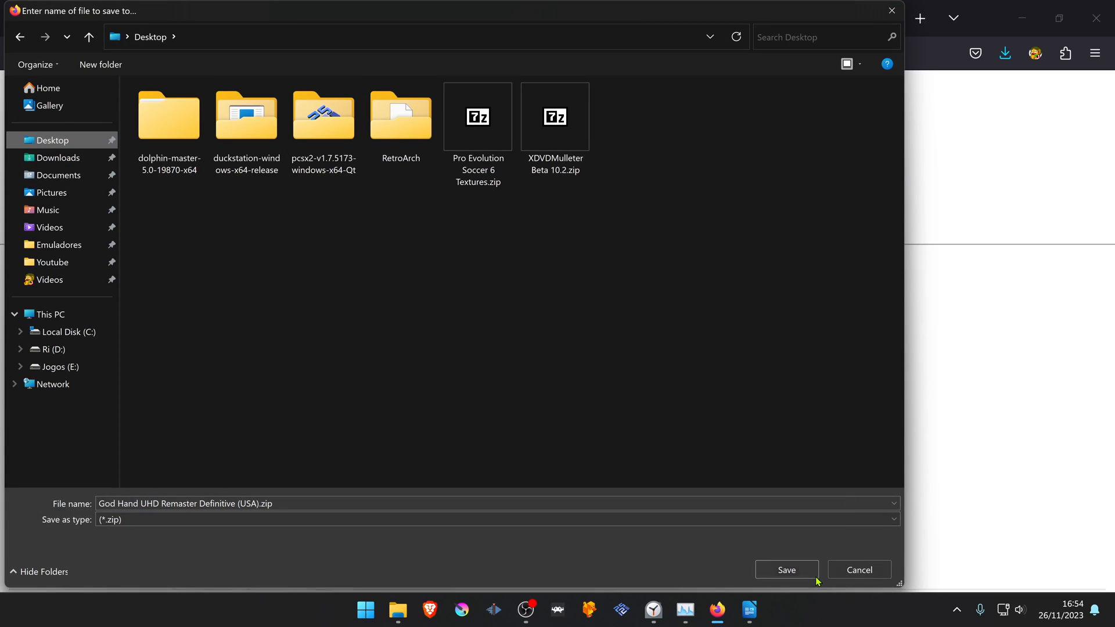
left_click(785, 570)
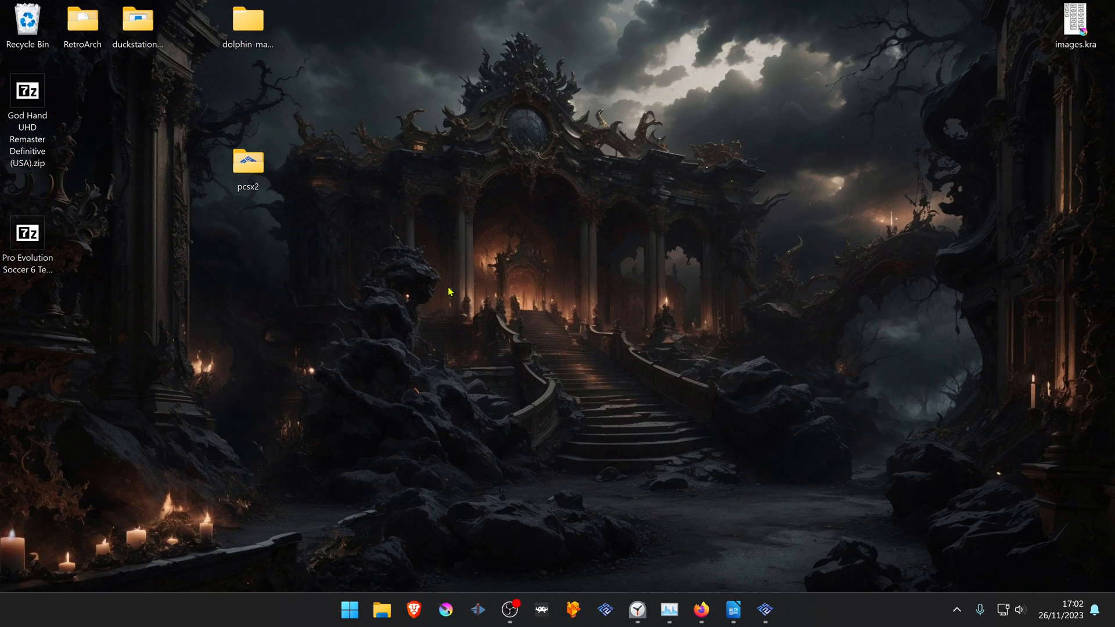
Extract the God Hand pack's SLUS-21503\replacements folder into pcsx2\textures
double_click(247, 162)
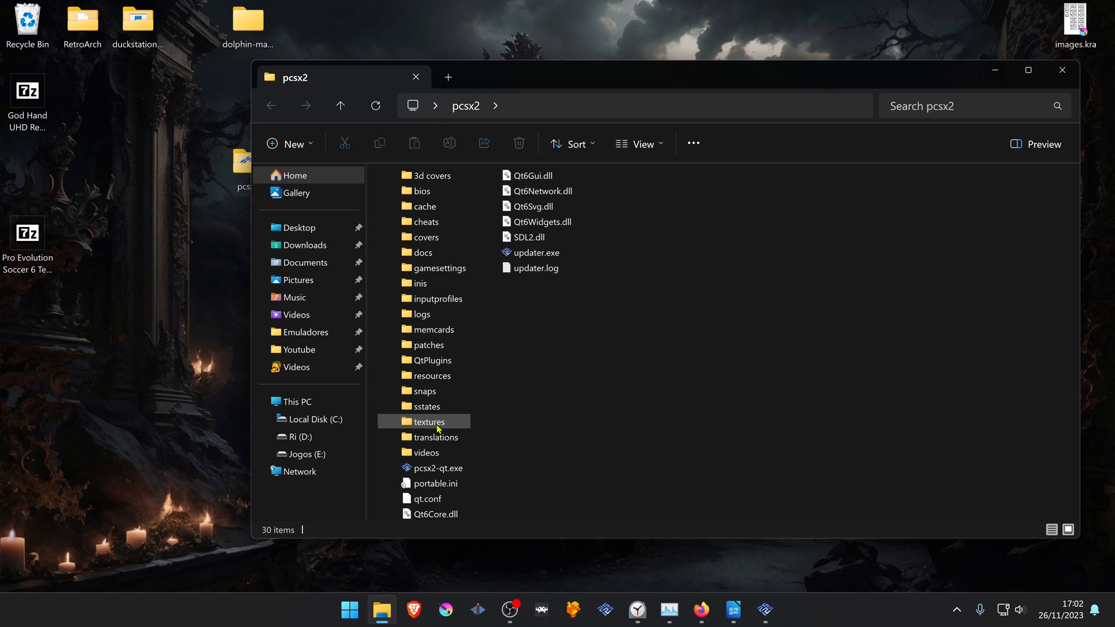
double_click(428, 421)
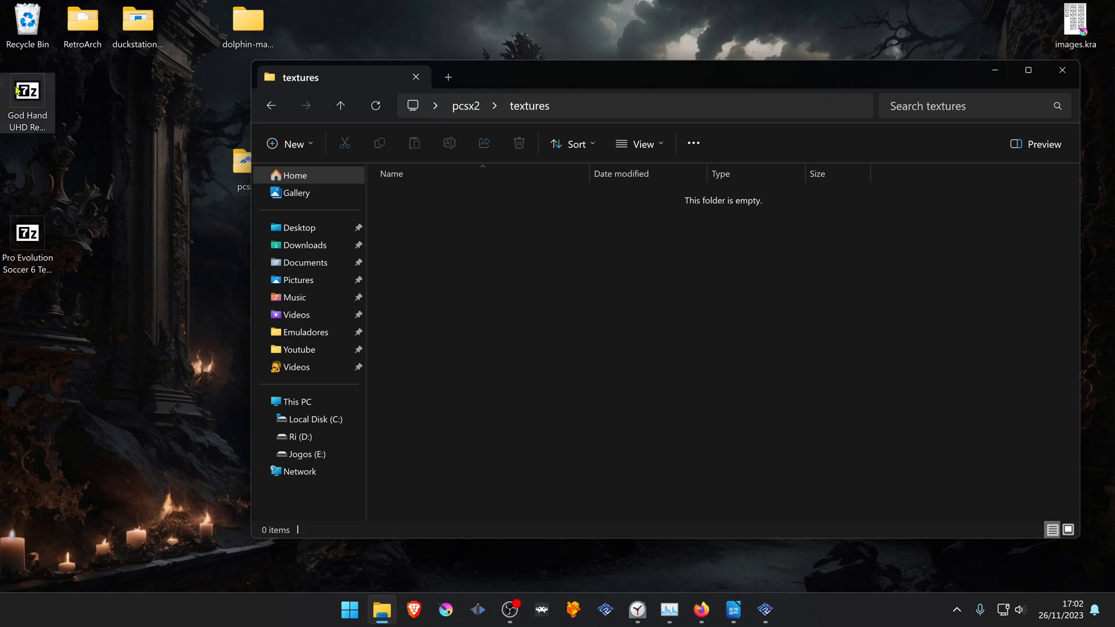
double_click(27, 92)
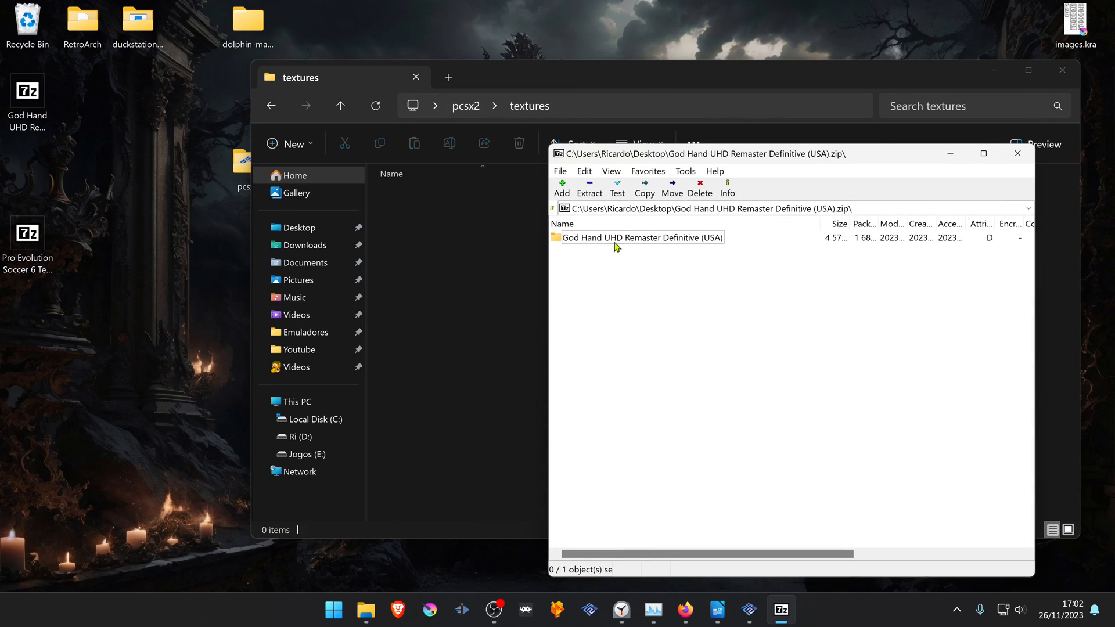
double_click(640, 237)
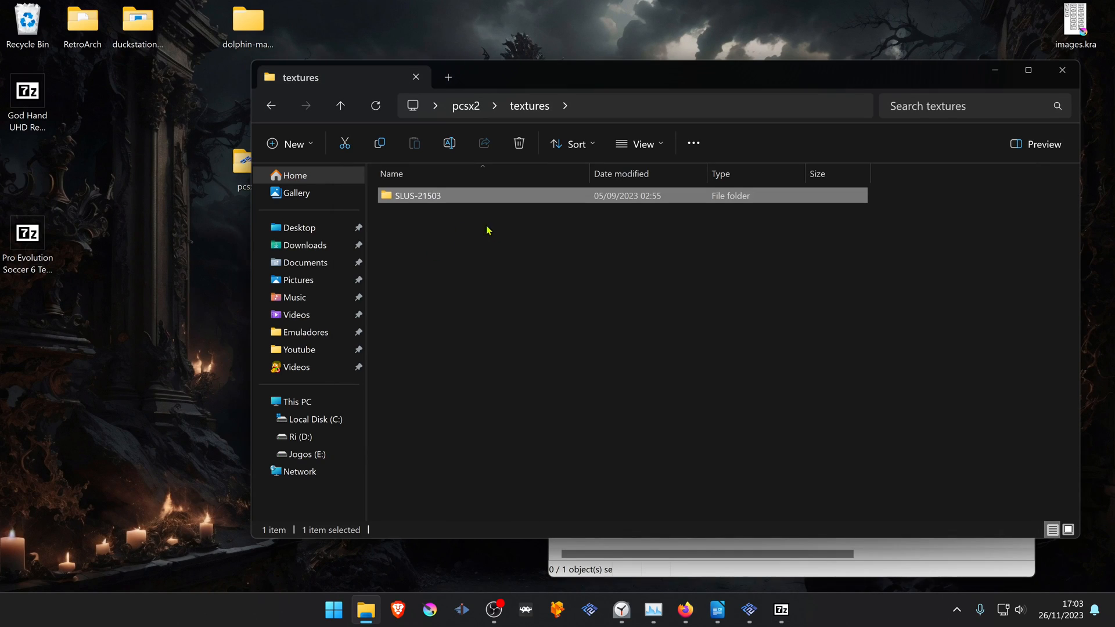
left_click(488, 231)
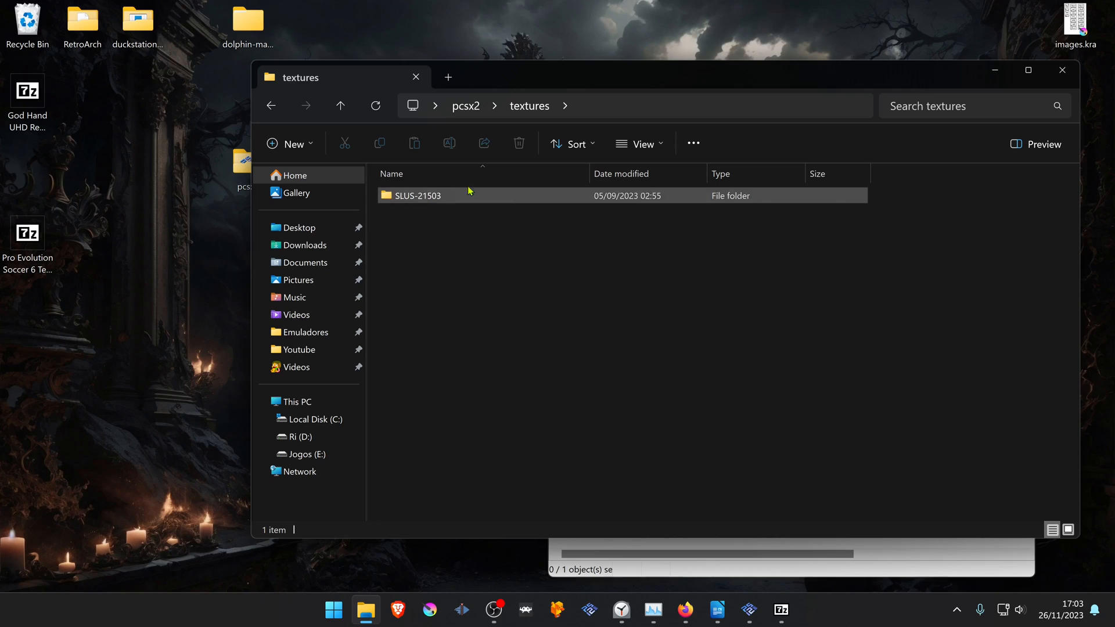
mouse_move(470, 200)
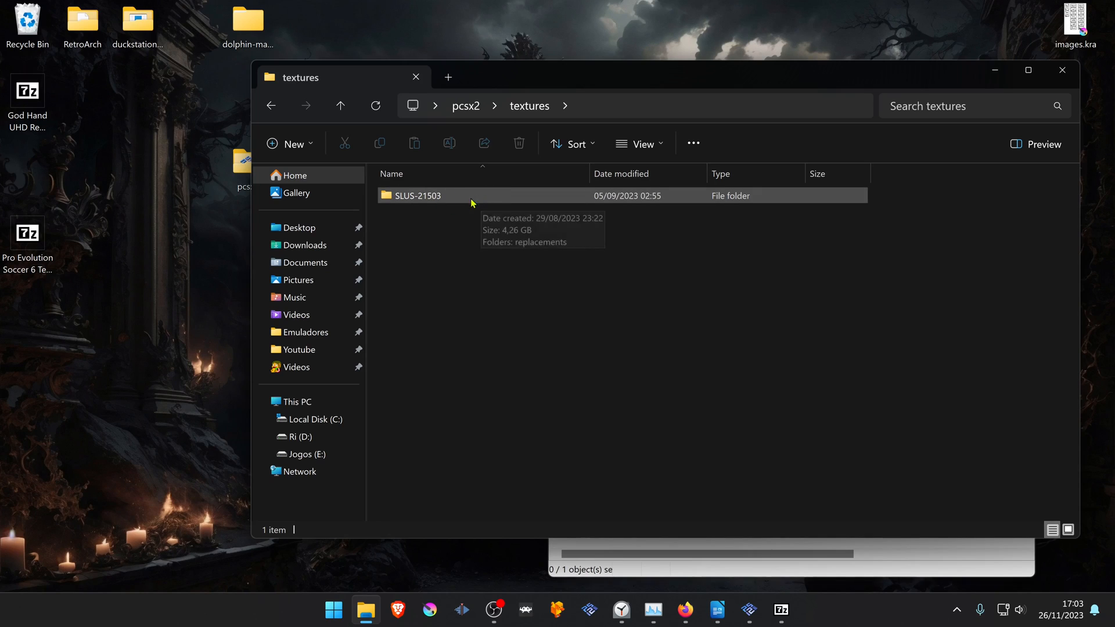
mouse_move(447, 207)
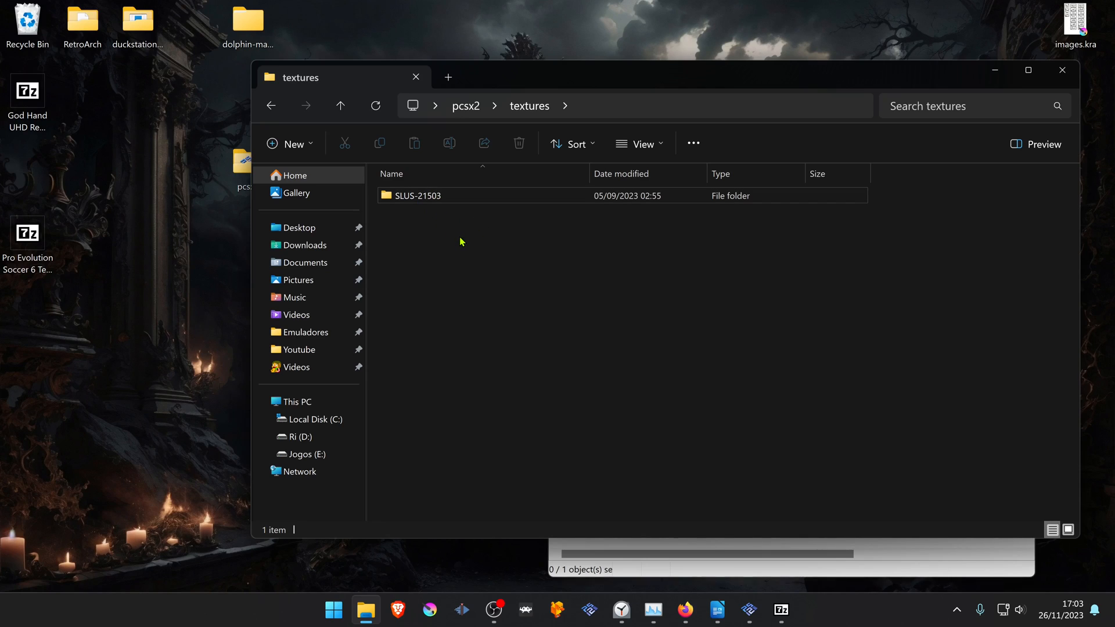
mouse_move(437, 249)
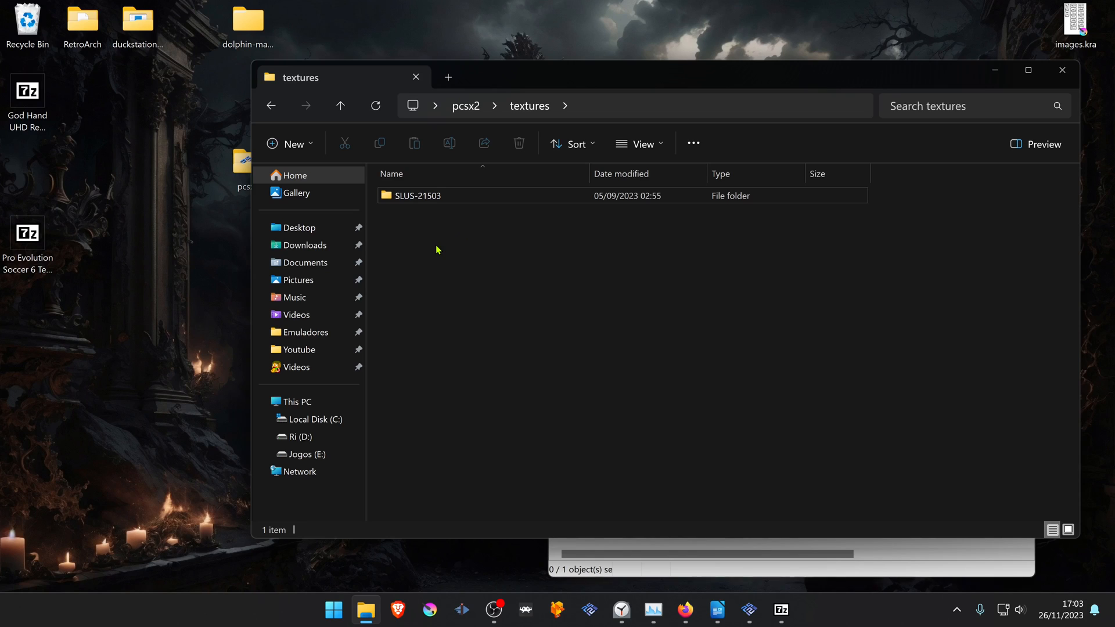
mouse_move(441, 253)
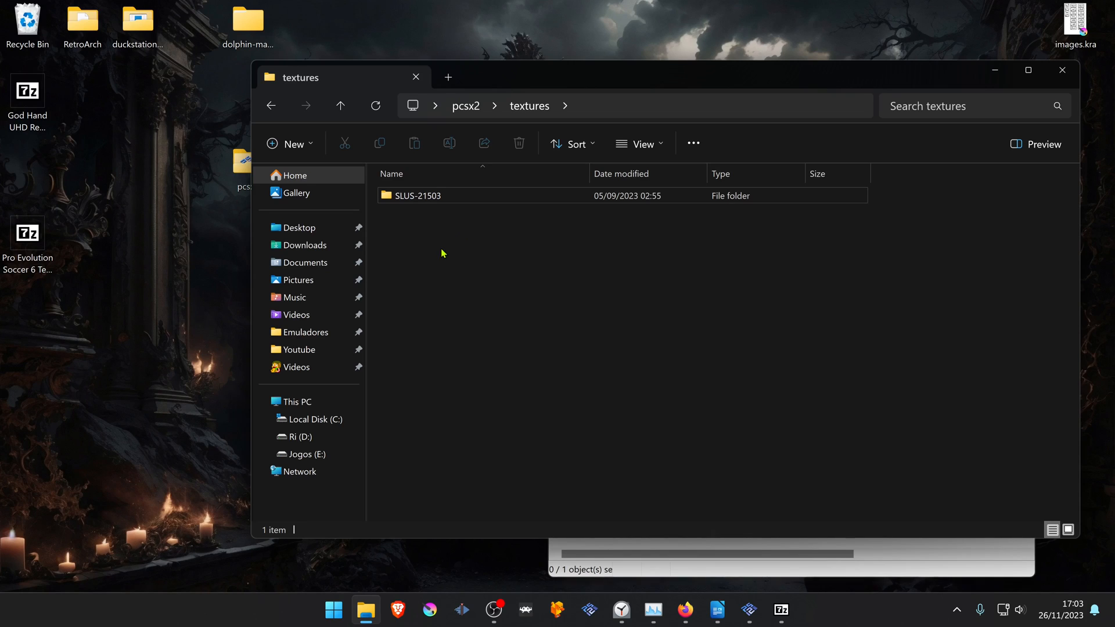
mouse_move(748, 609)
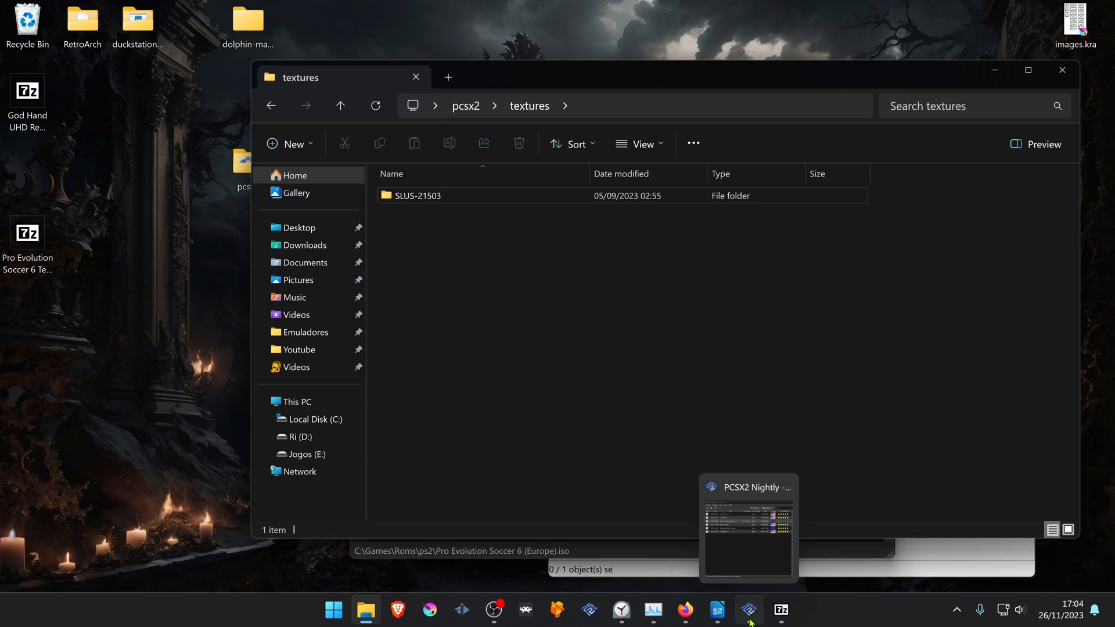
Copy Pro Evolution Soccer 6's serial SLES-54203 from its PCSX2 game properties
left_click(747, 526)
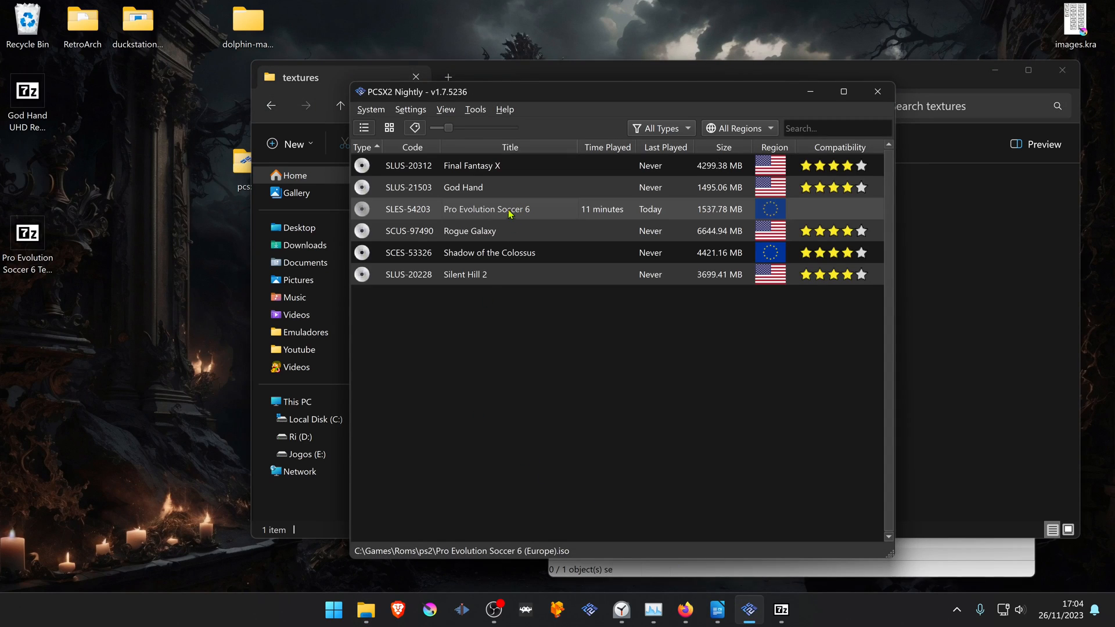
right_click(509, 209)
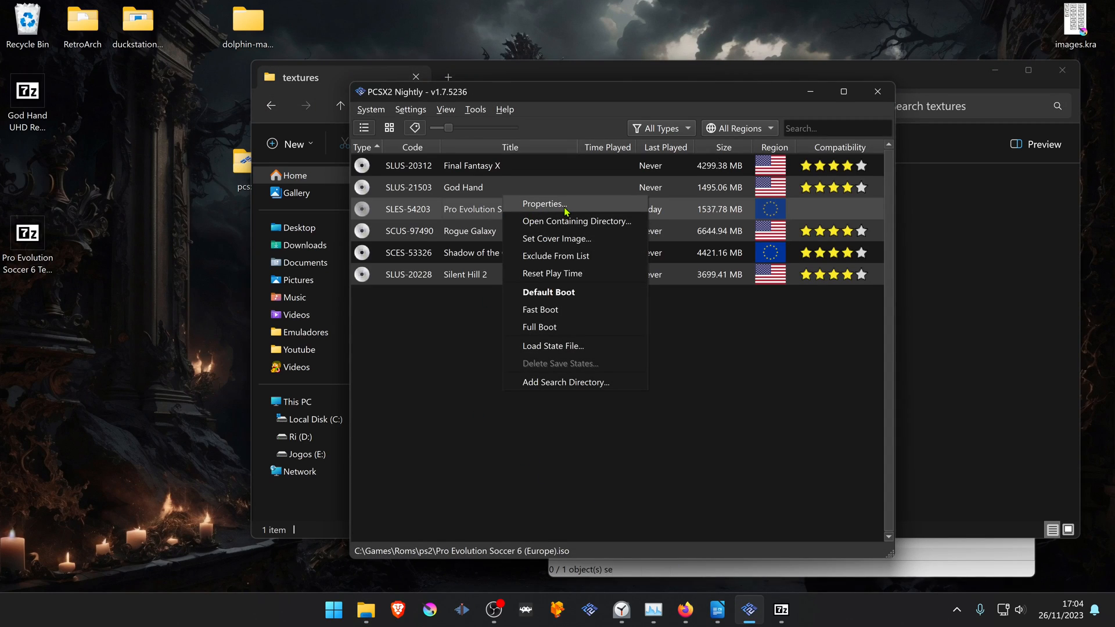
left_click(542, 203)
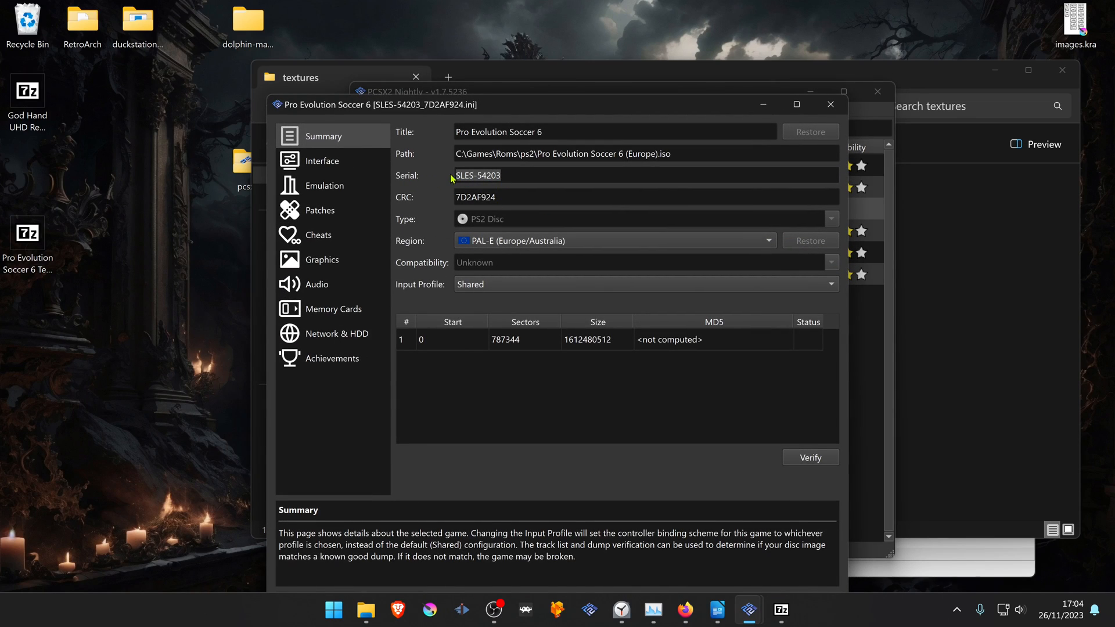
right_click(477, 176)
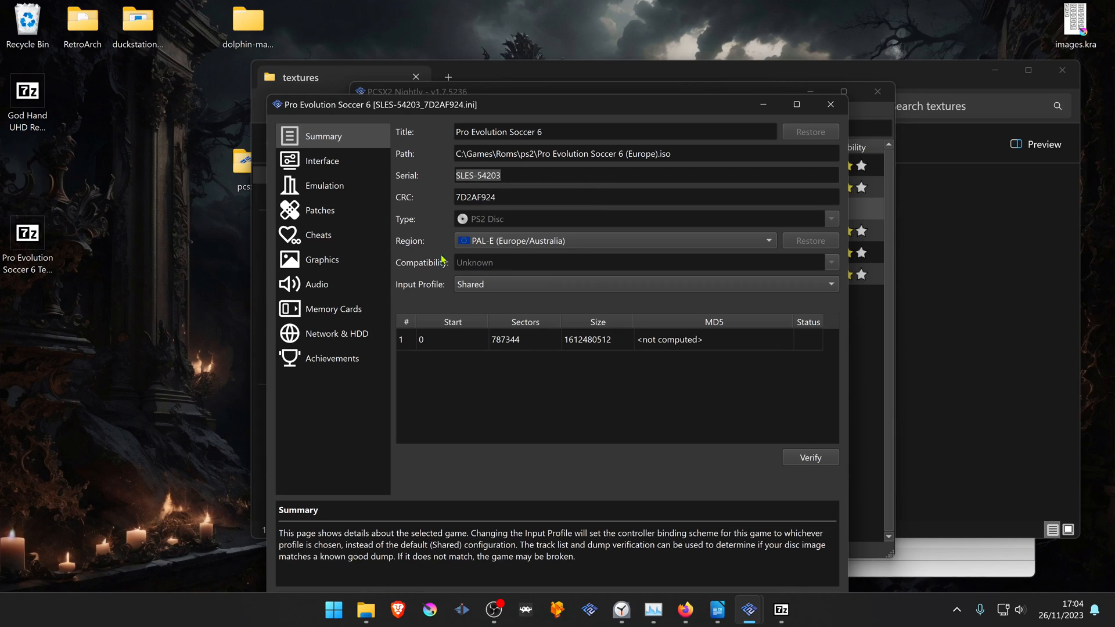
left_click(830, 104)
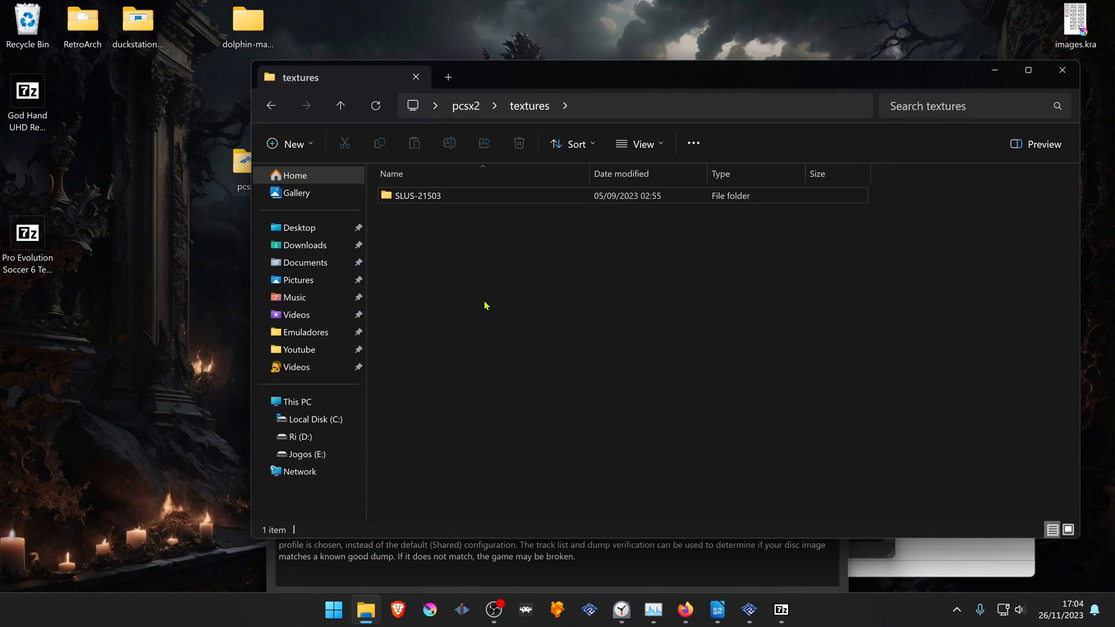
Create a SLES-54203 folder inside textures using the copied serial
right_click(486, 306)
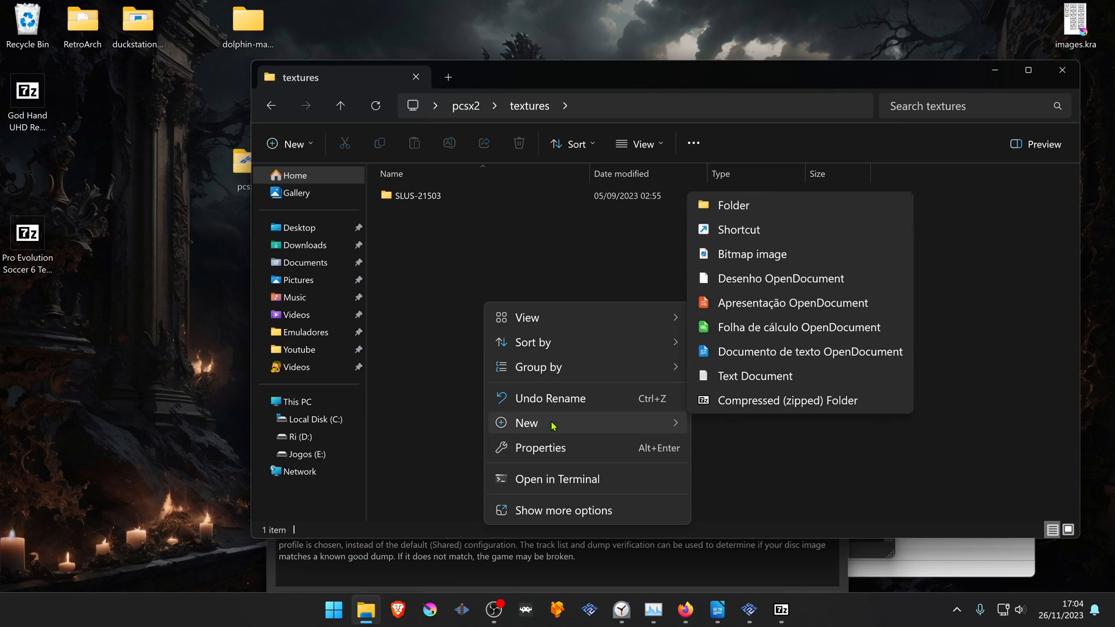
left_click(732, 205)
type("SLES-54203")
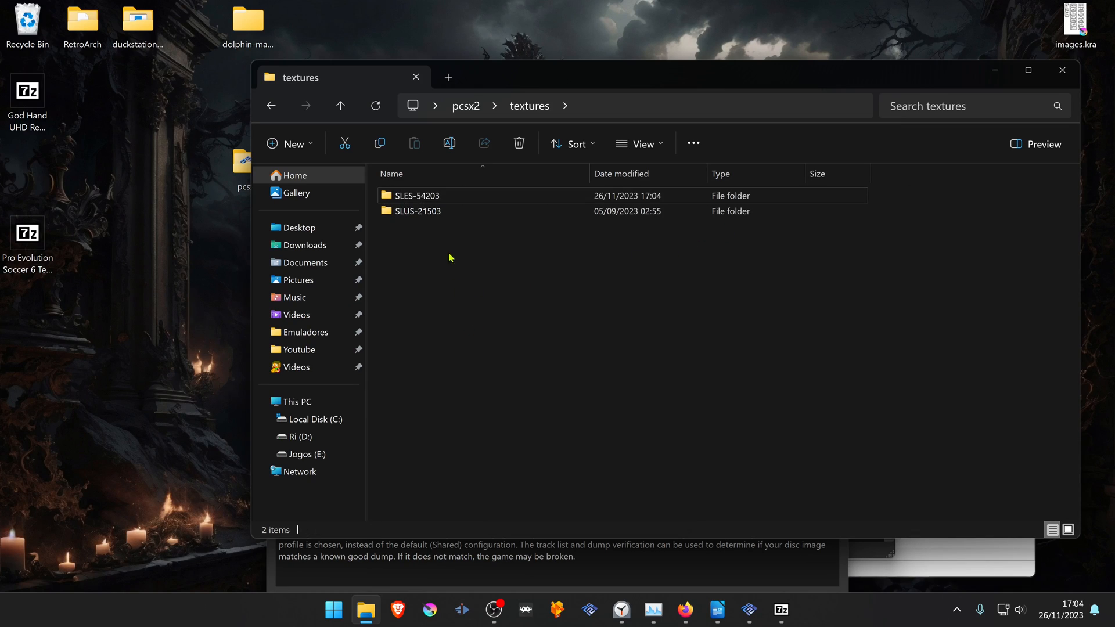
double_click(417, 195)
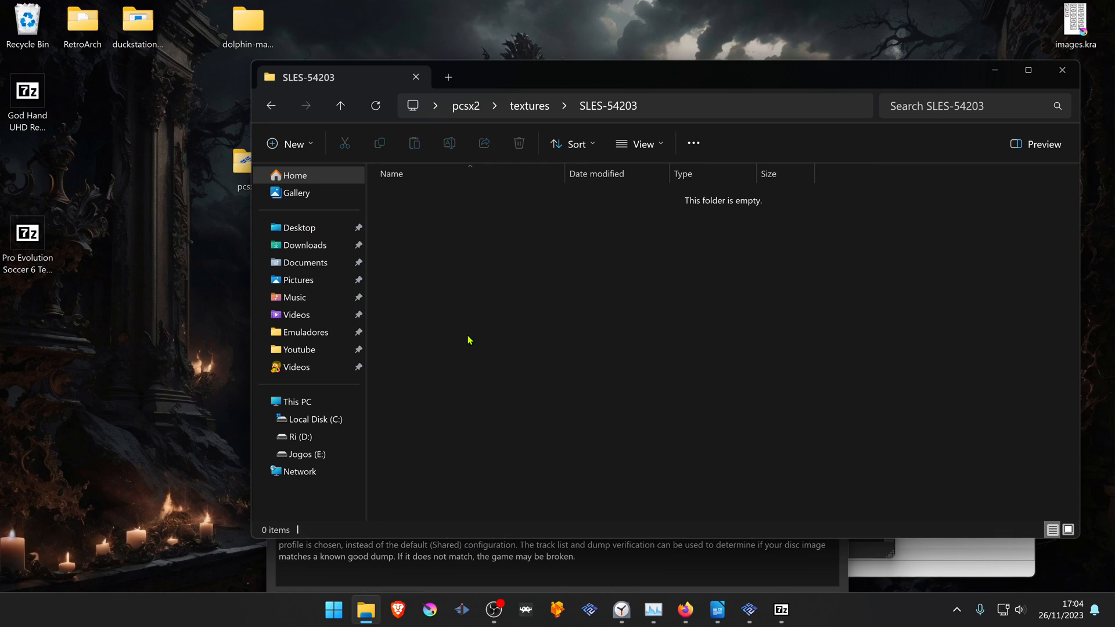
Create a replacements folder in SLES-54203 and extract the PES6 texture images into it
right_click(468, 340)
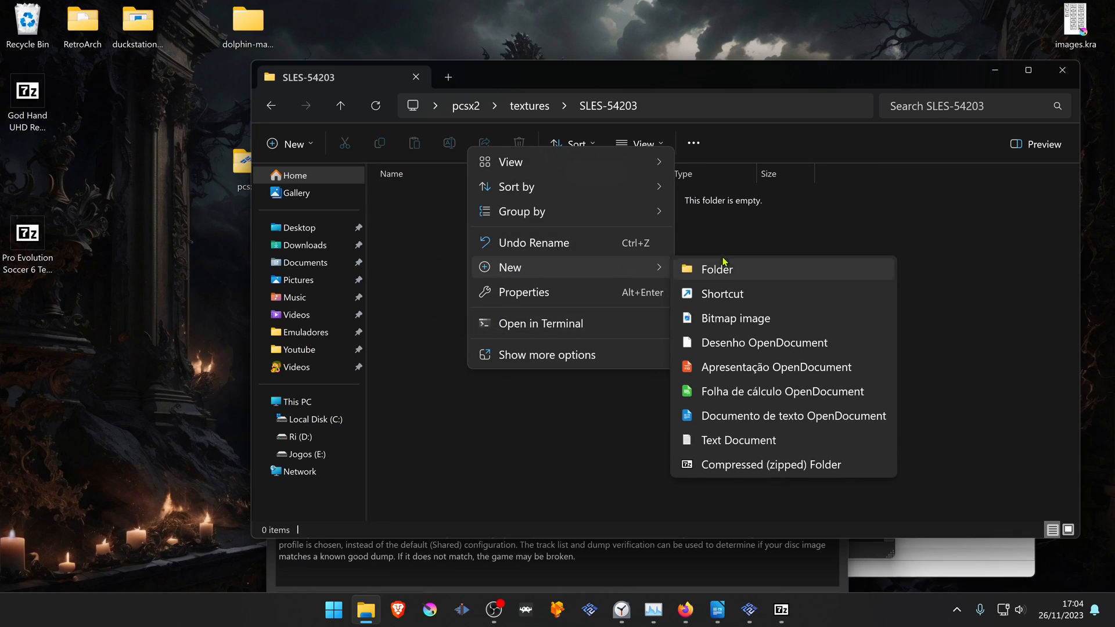
left_click(716, 269)
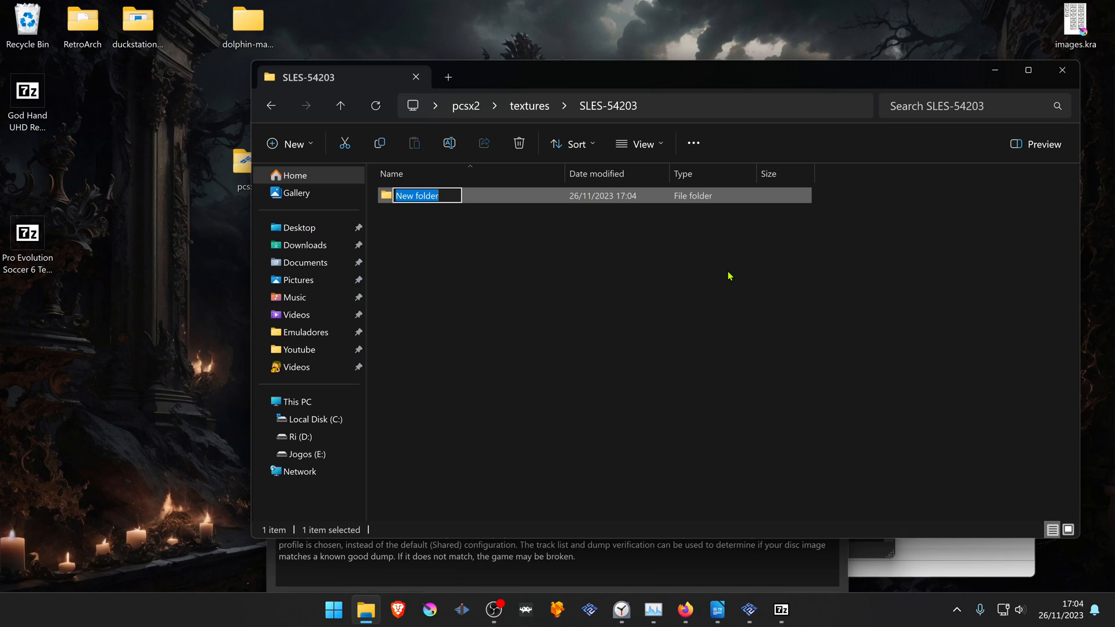
type("replacements")
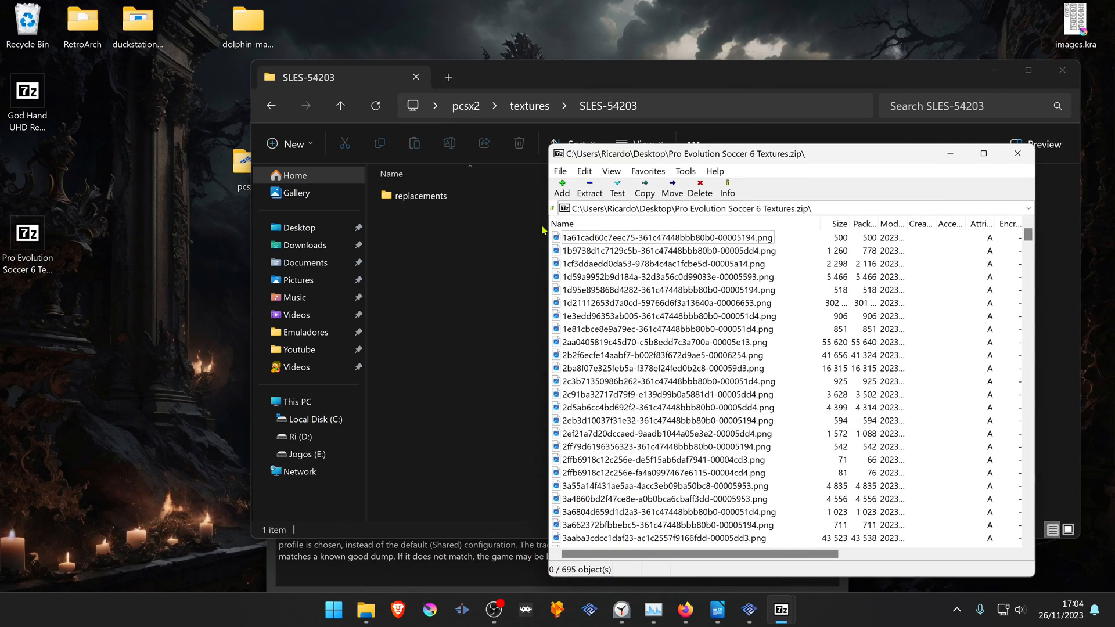
key("ctrl+a")
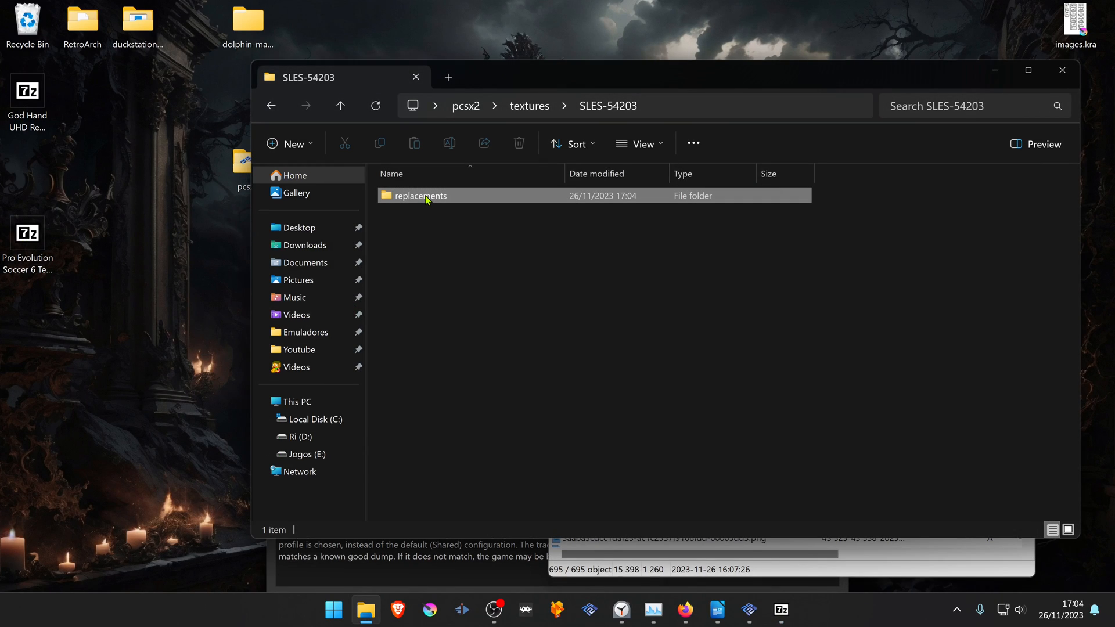
left_click(489, 265)
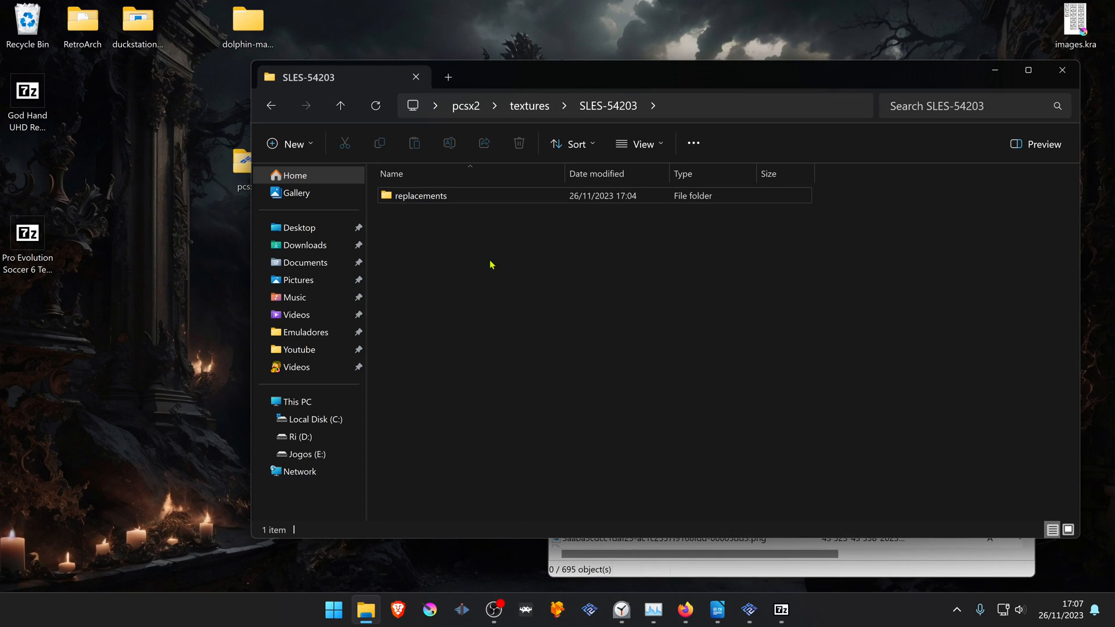
mouse_move(454, 302)
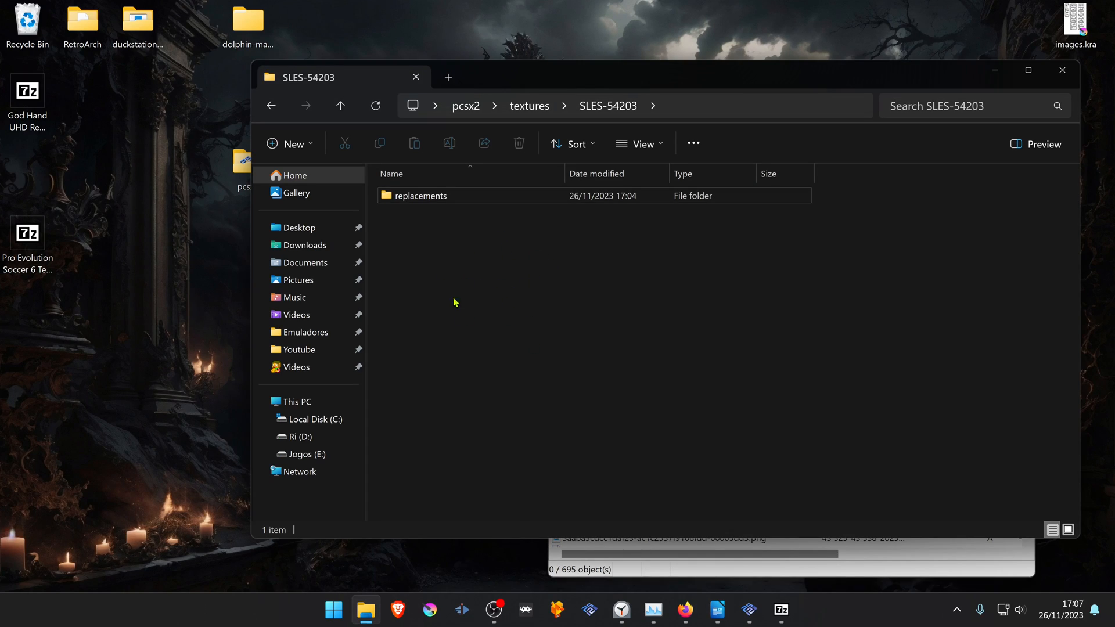
mouse_move(754, 579)
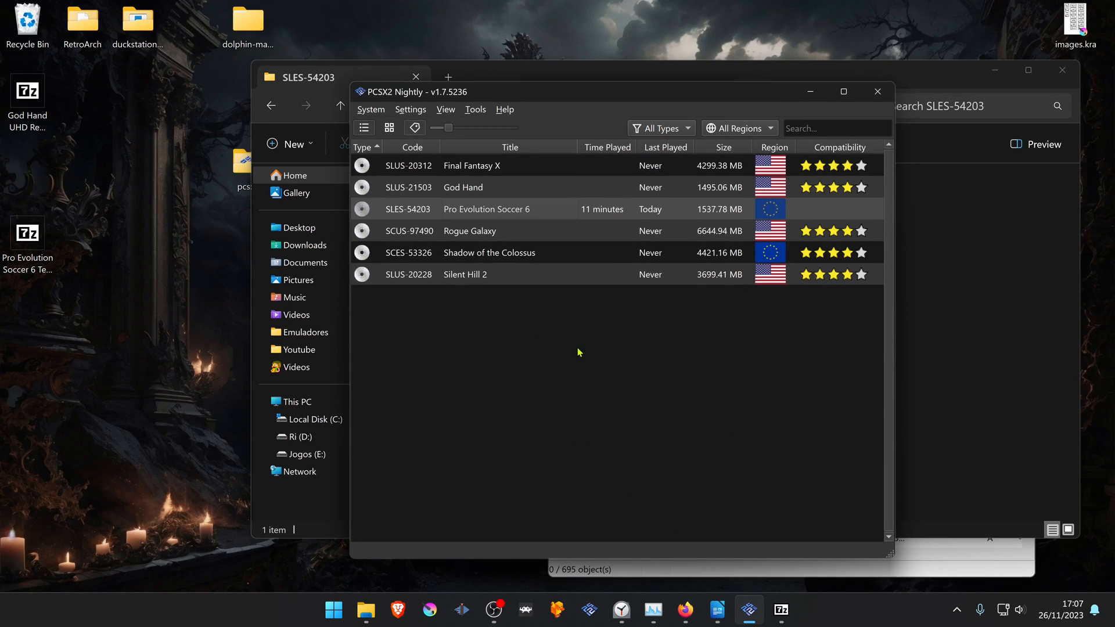
mouse_move(408, 147)
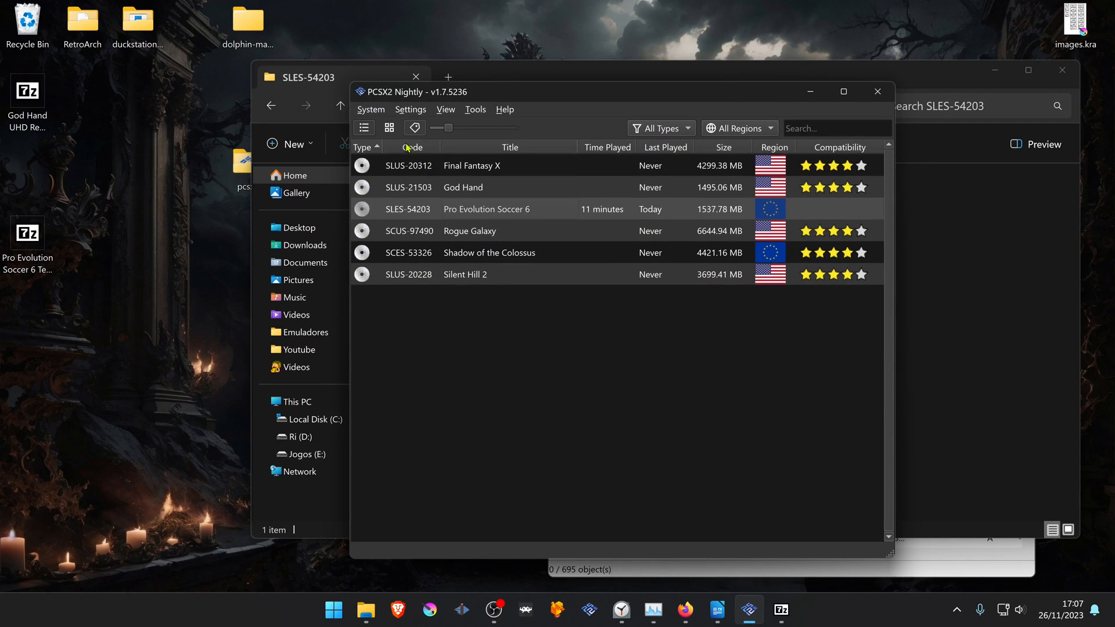
Enable Load Textures in the global Graphics > Texture Replacement settings
left_click(411, 108)
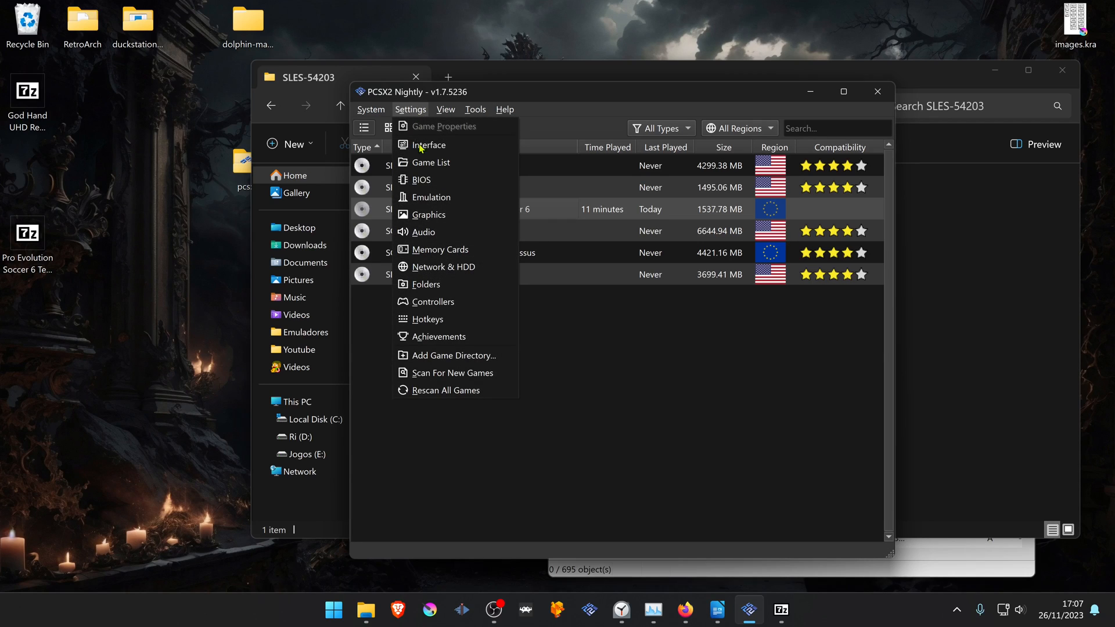
left_click(429, 214)
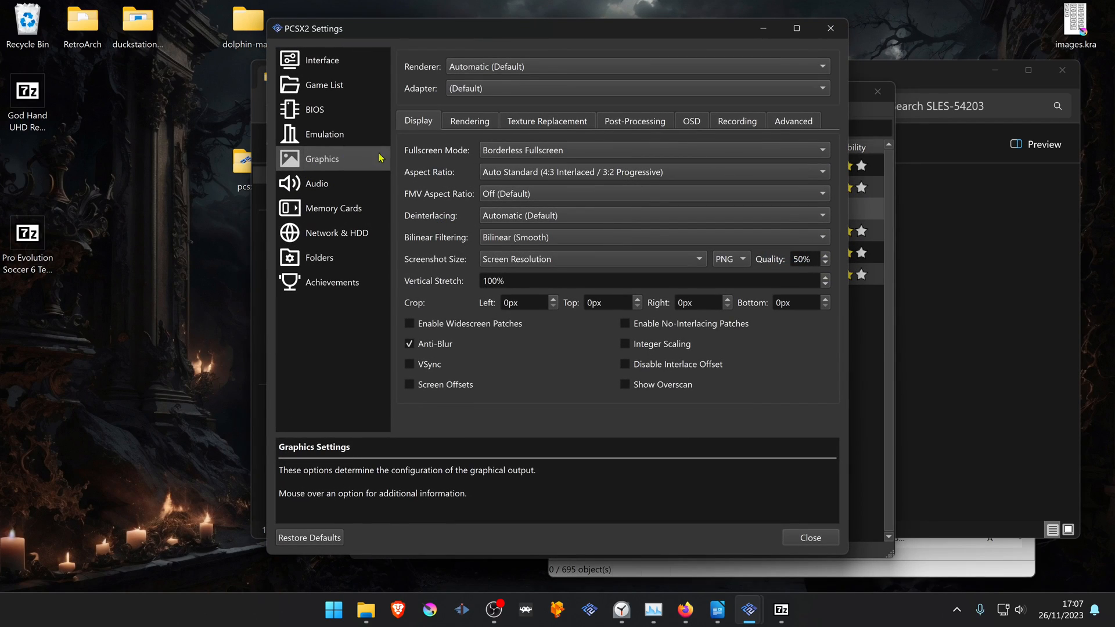
mouse_move(592, 122)
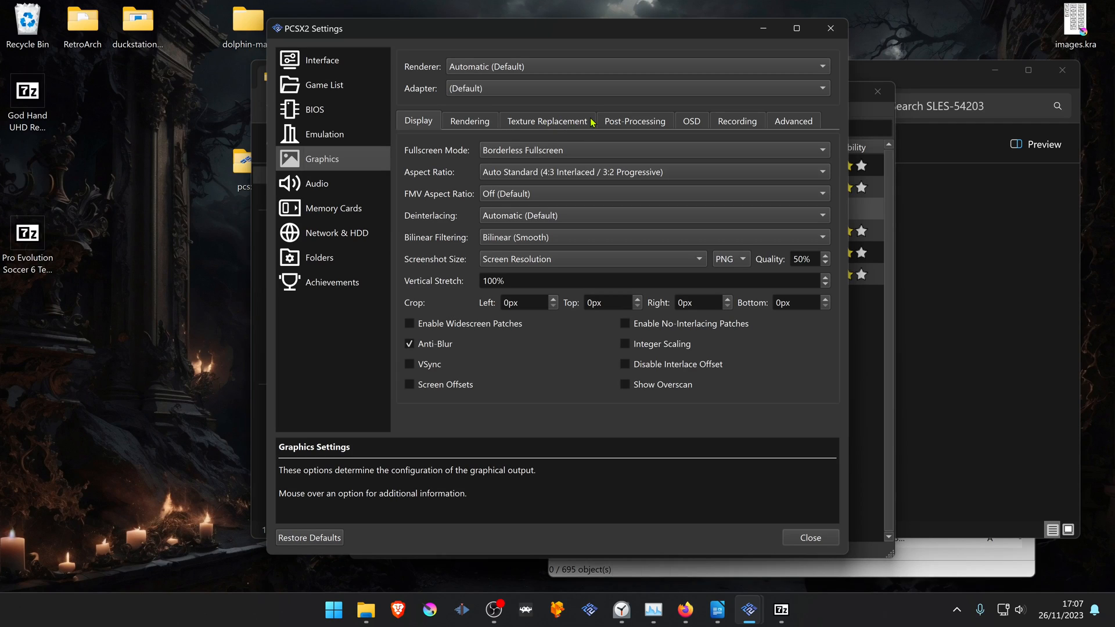
left_click(547, 121)
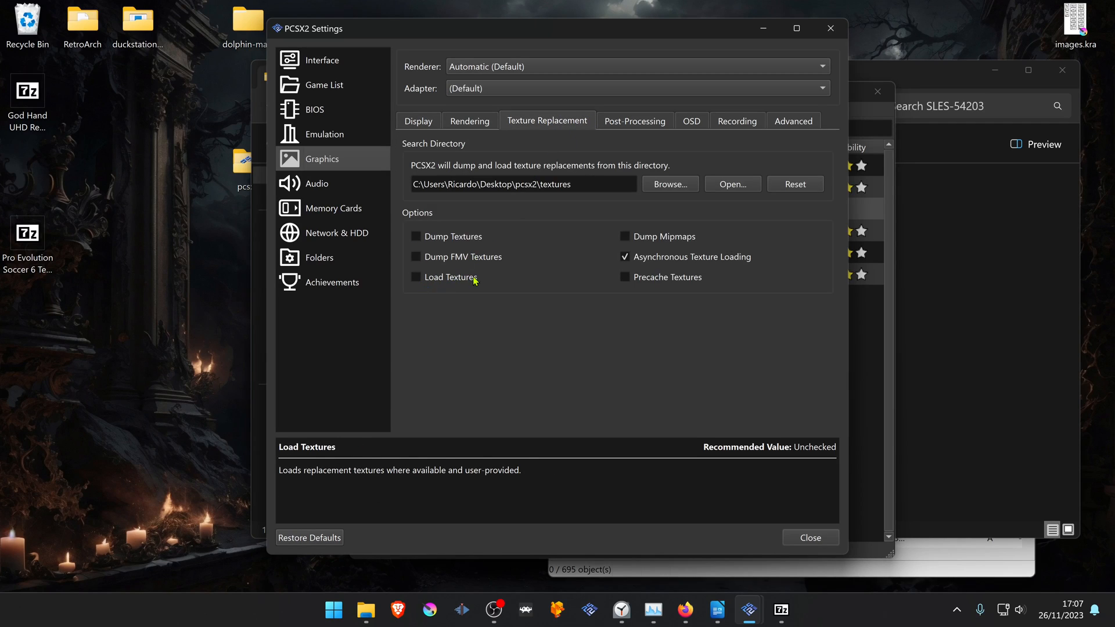
left_click(415, 276)
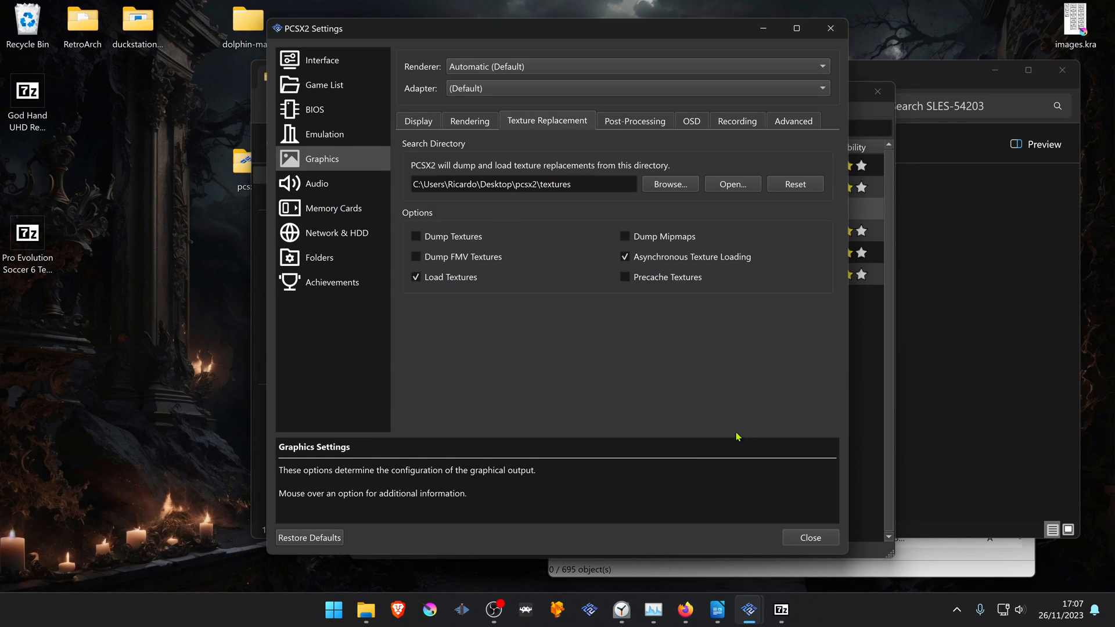
In Pro Evolution Soccer 6's per-game graphics settings, enable Load Textures and Asynchronous Texture Loading and disable Dump Textures
left_click(809, 536)
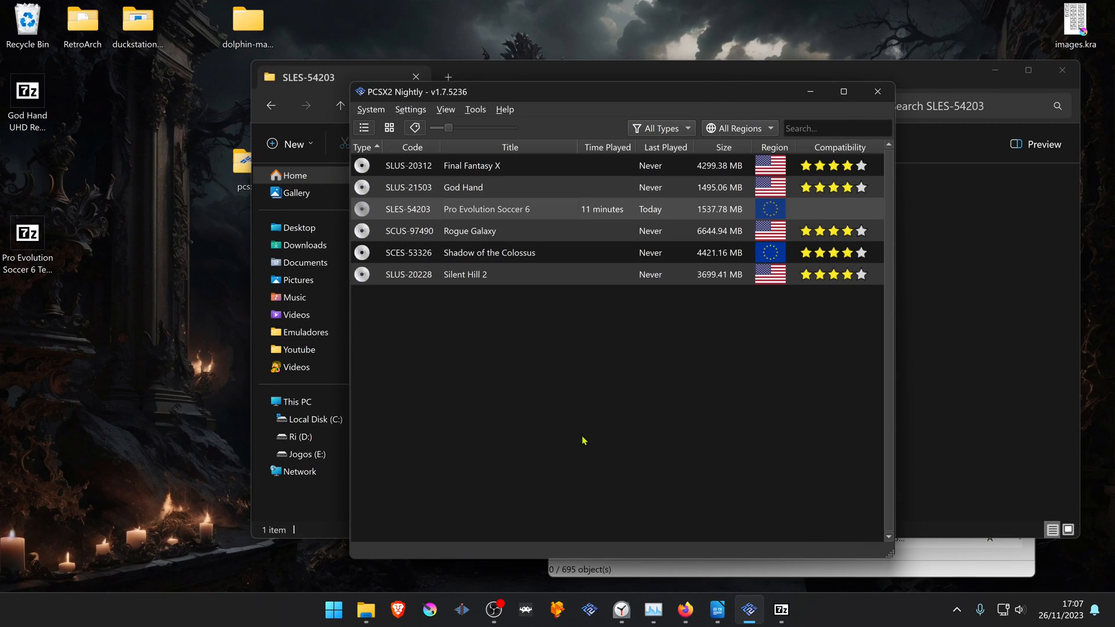
mouse_move(530, 294)
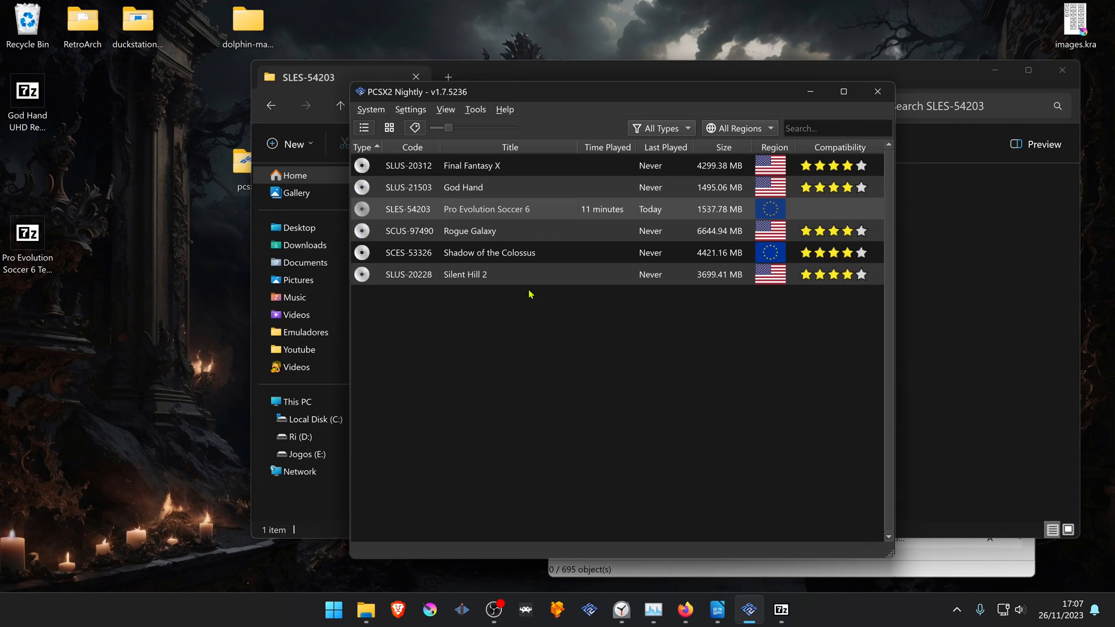
right_click(487, 209)
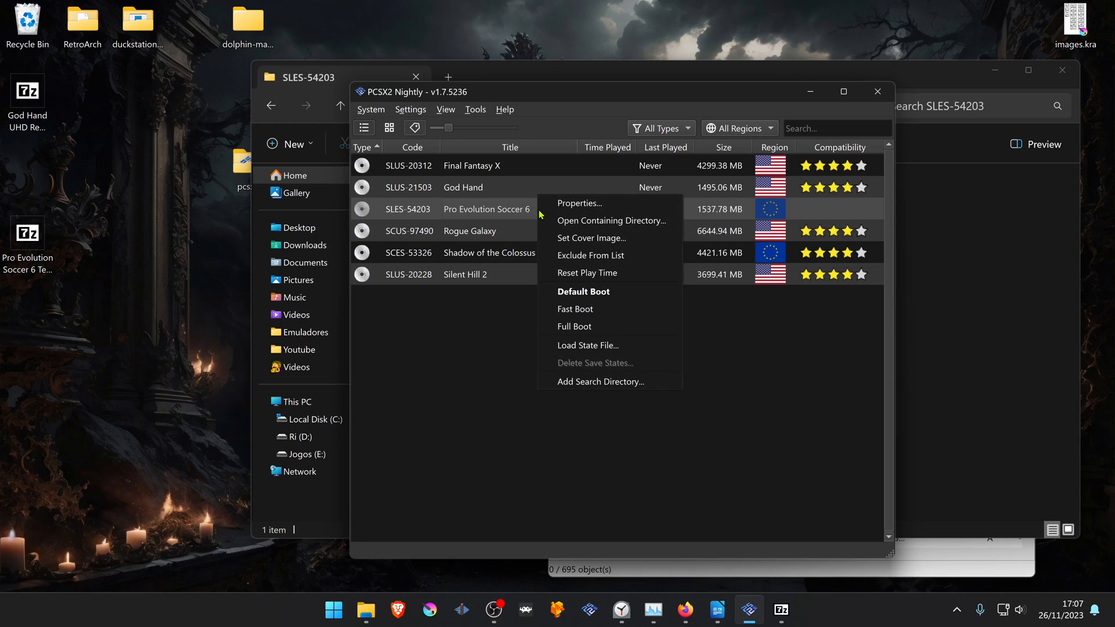
mouse_move(579, 207)
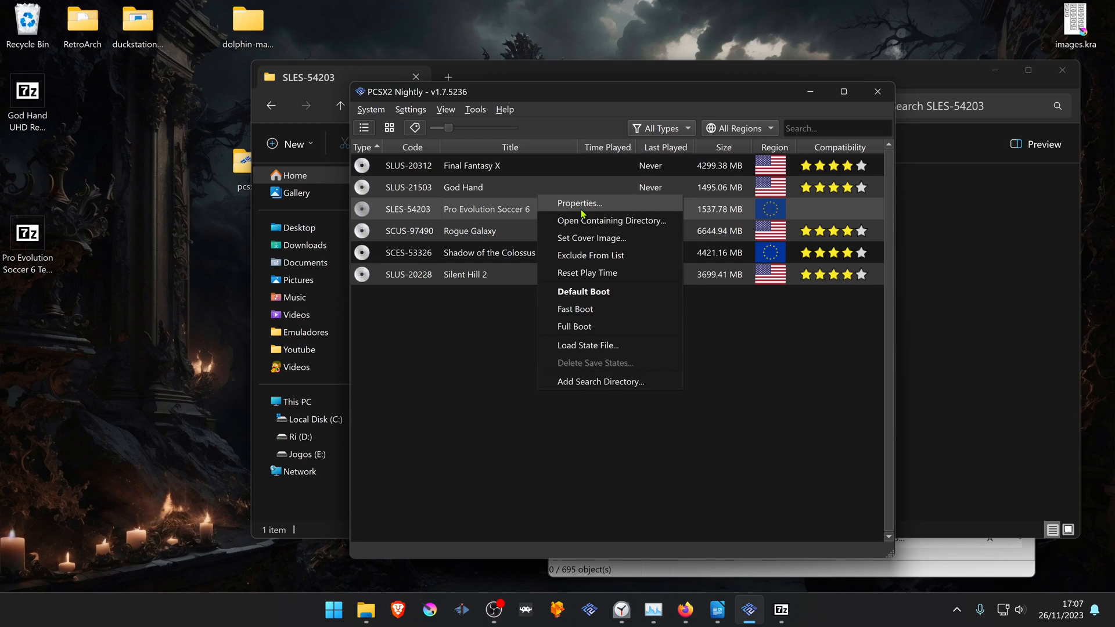
left_click(579, 203)
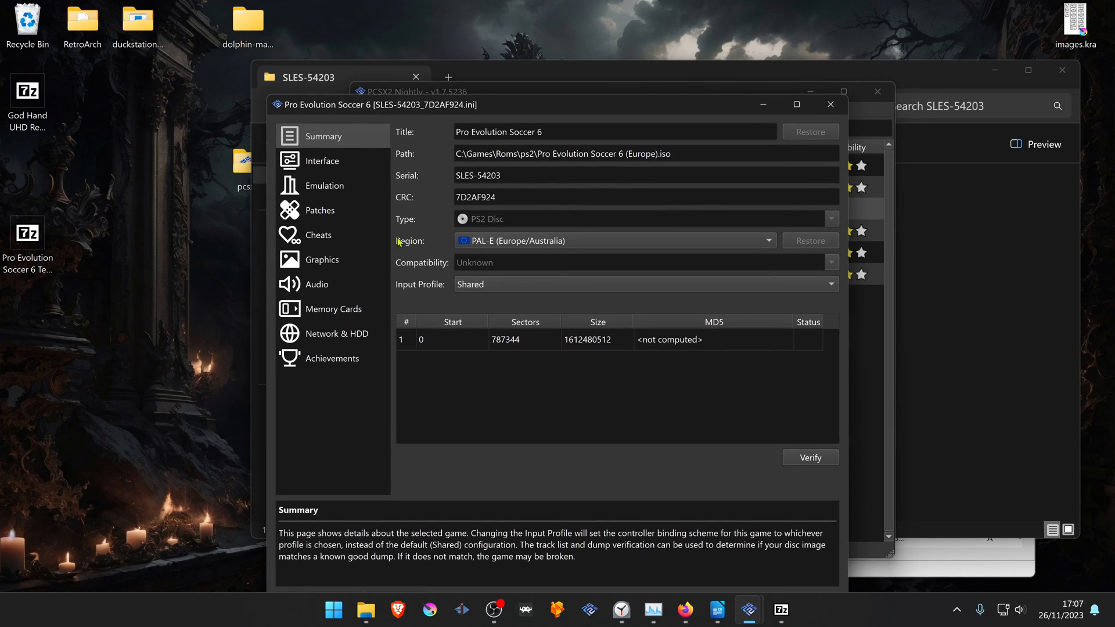
left_click(321, 259)
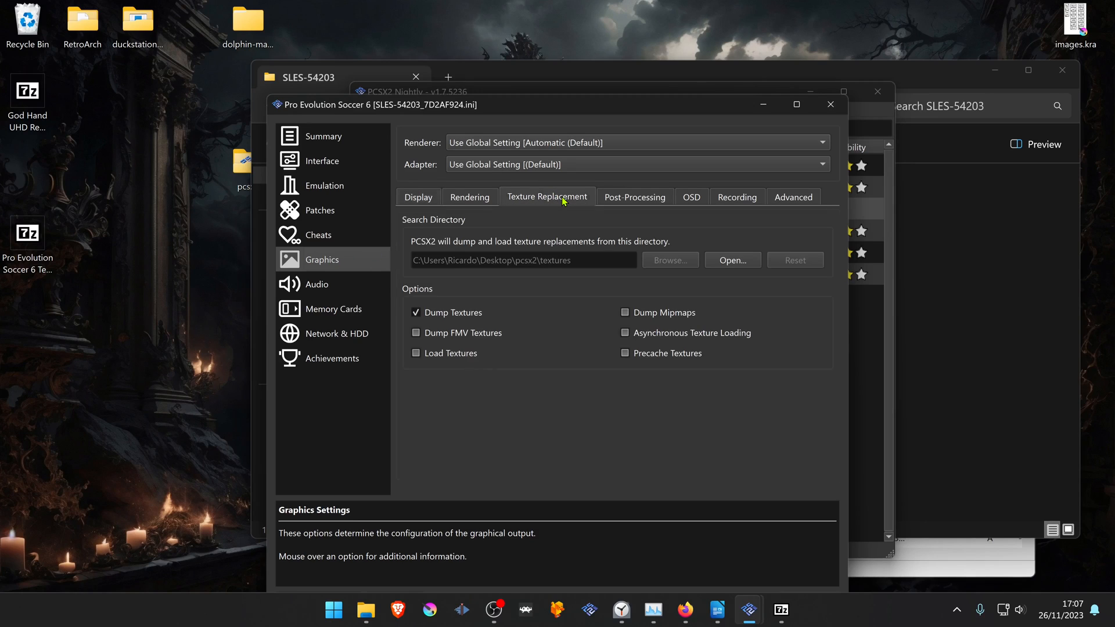
mouse_move(448, 355)
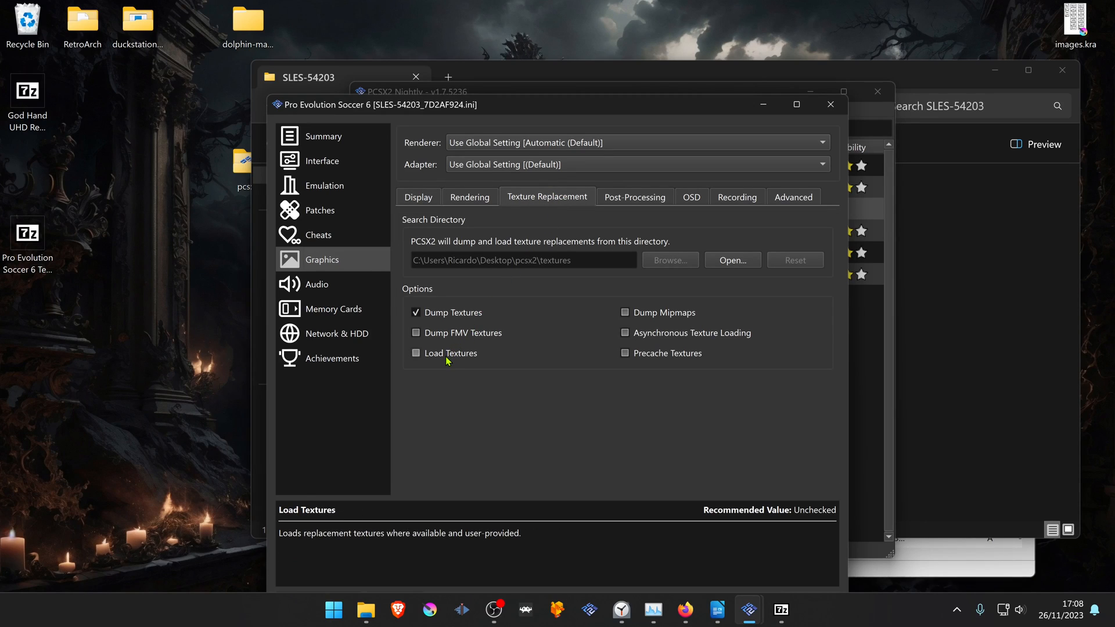
left_click(415, 352)
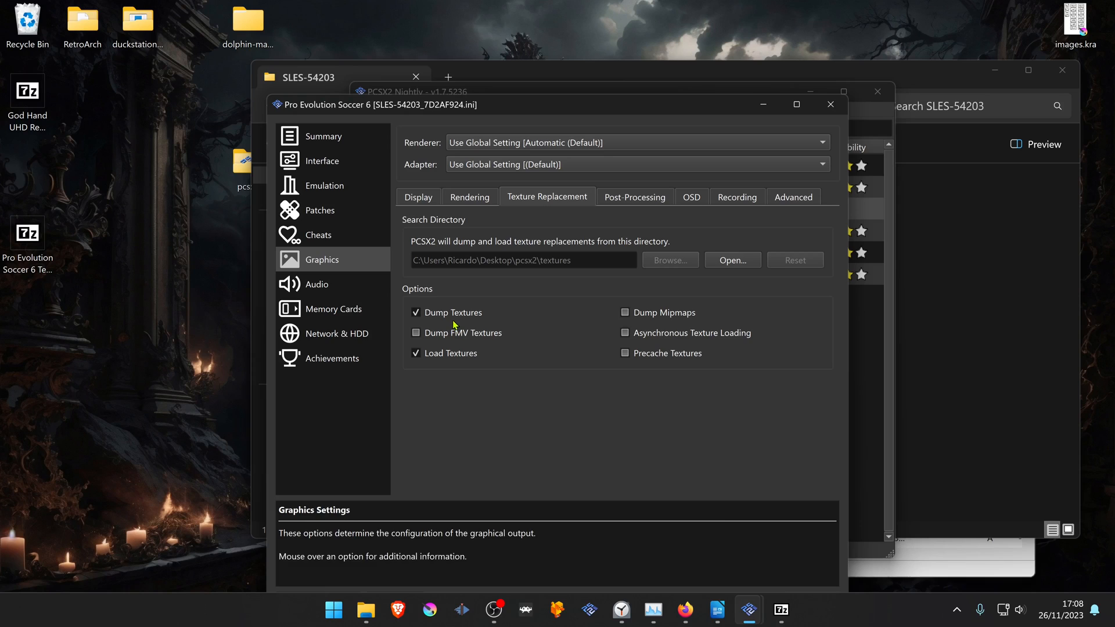
left_click(416, 313)
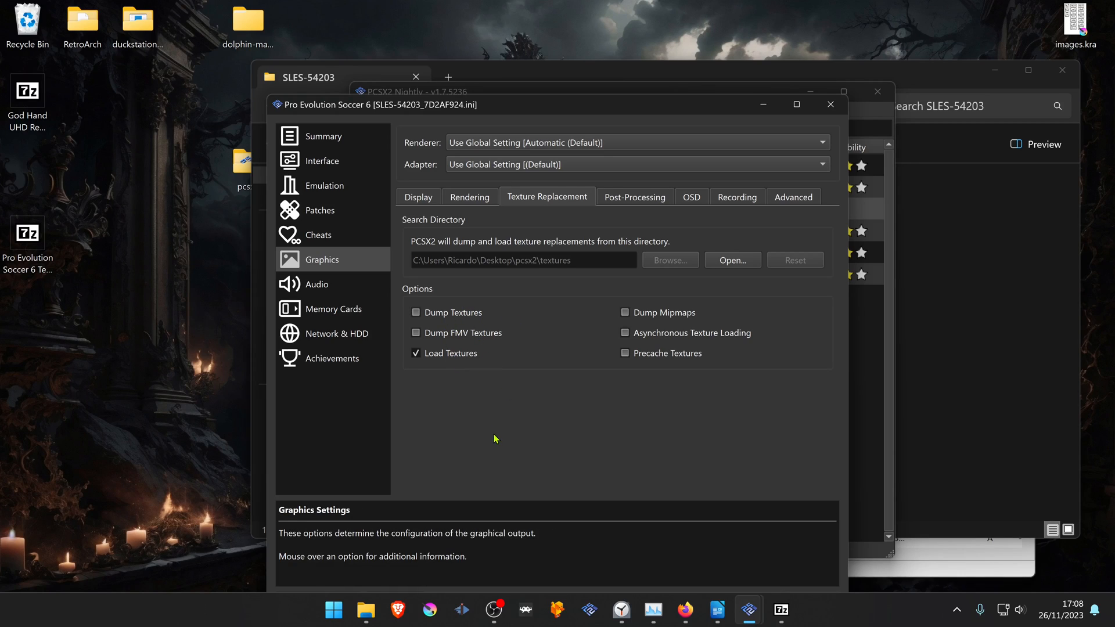
left_click(624, 333)
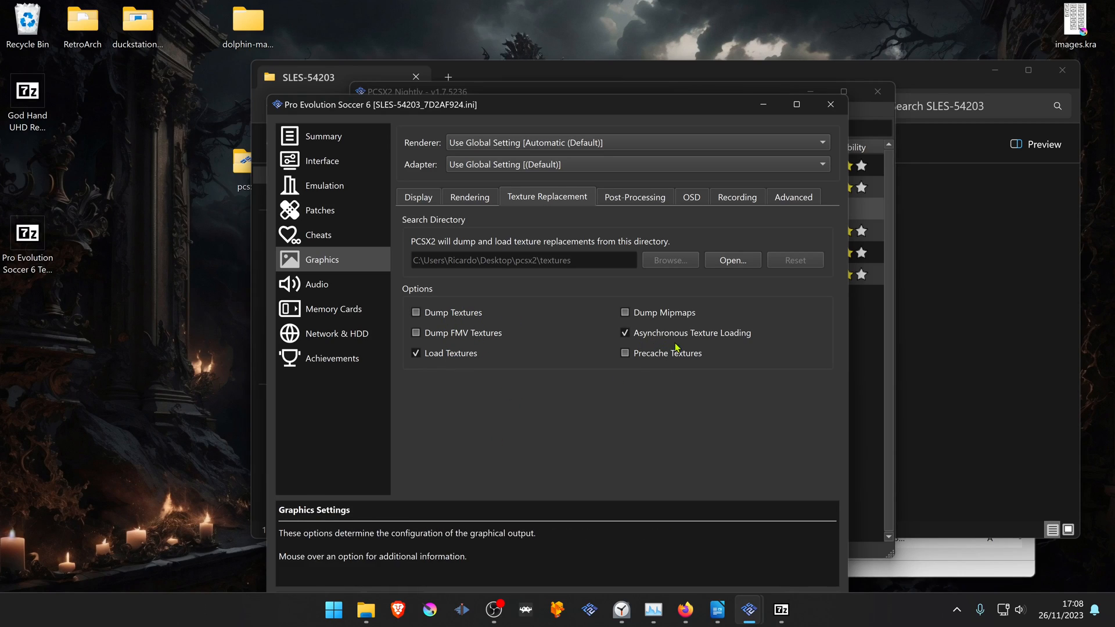
mouse_move(689, 343)
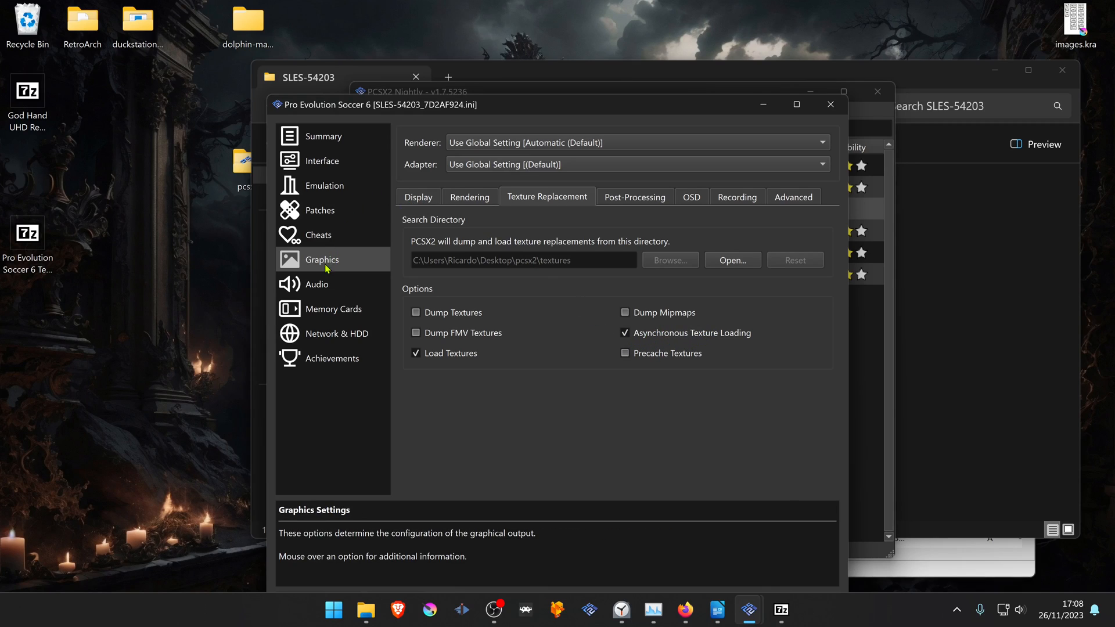
Review the Rendering options, close the game properties, and launch God Hand from the game list
left_click(469, 196)
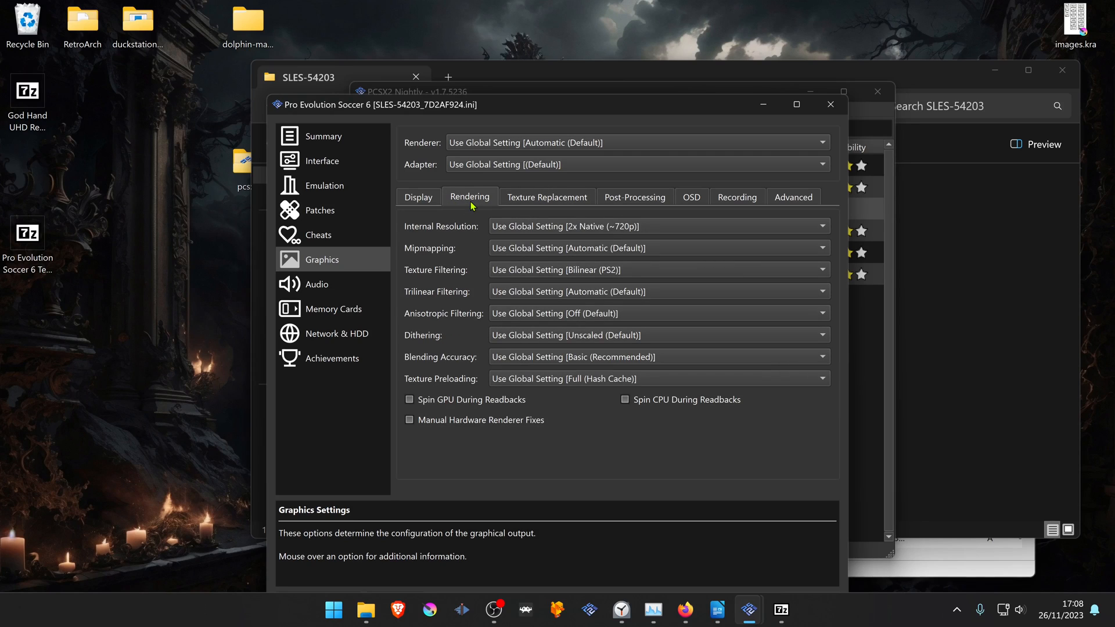
mouse_move(565, 226)
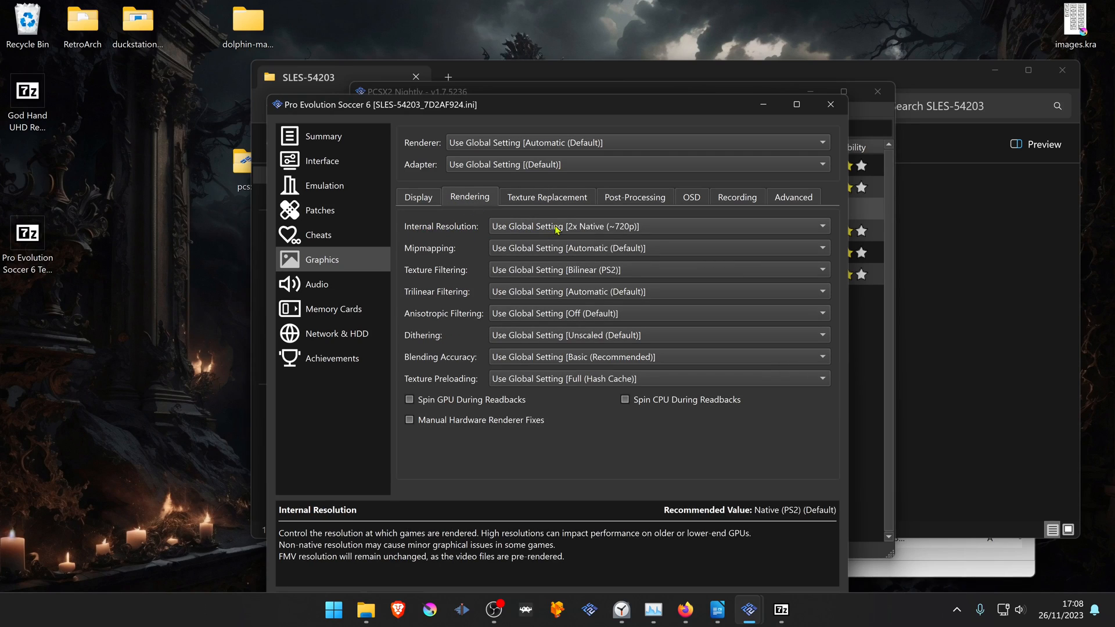
left_click(655, 226)
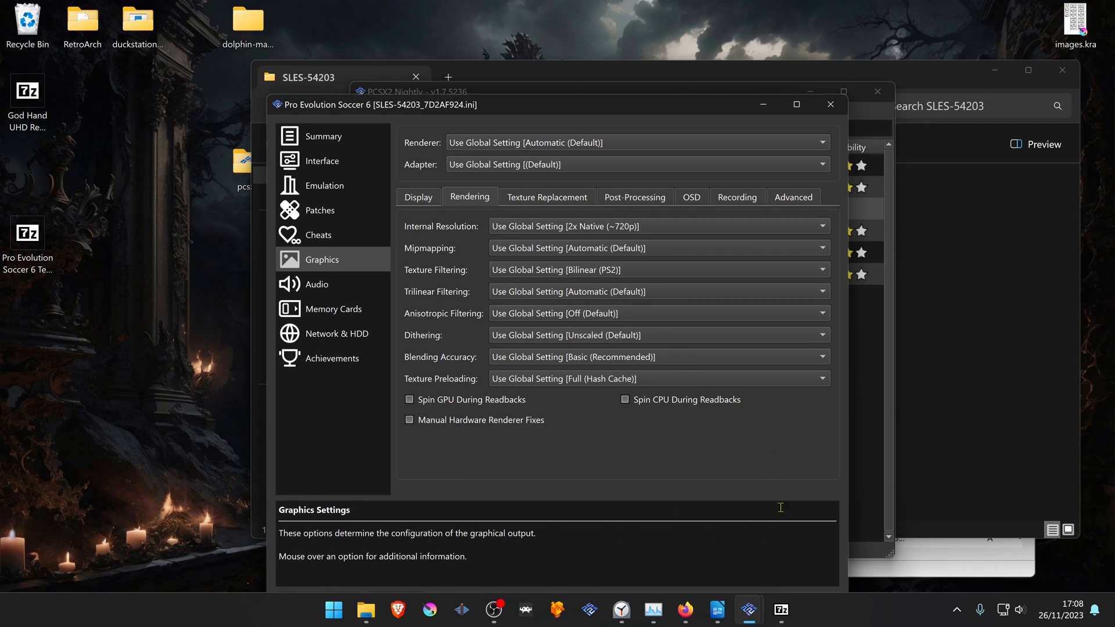
left_click(830, 104)
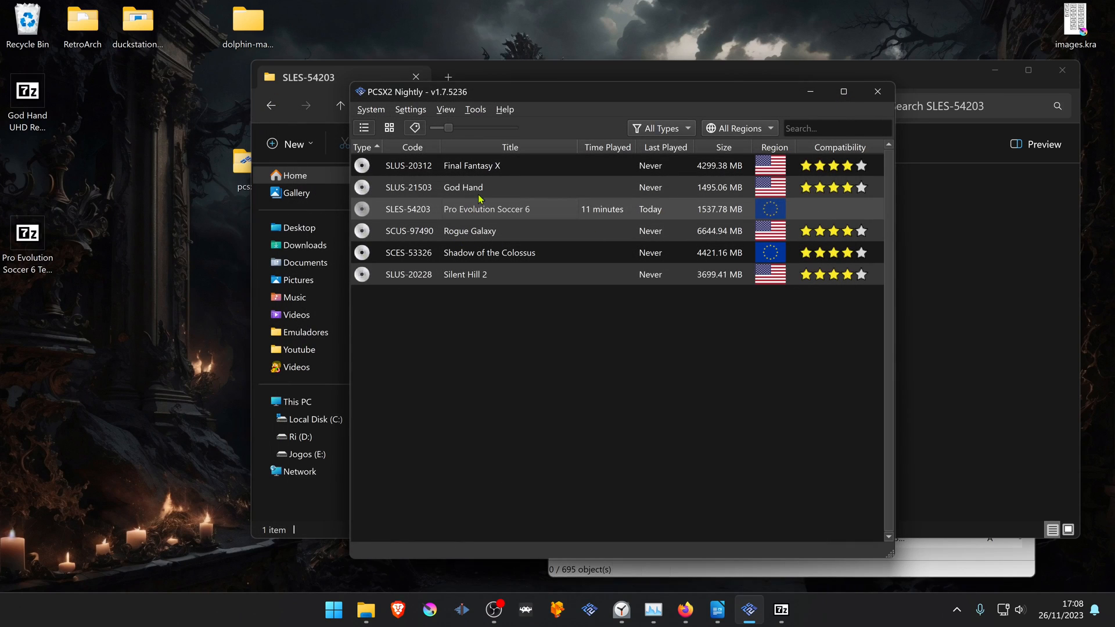
double_click(463, 187)
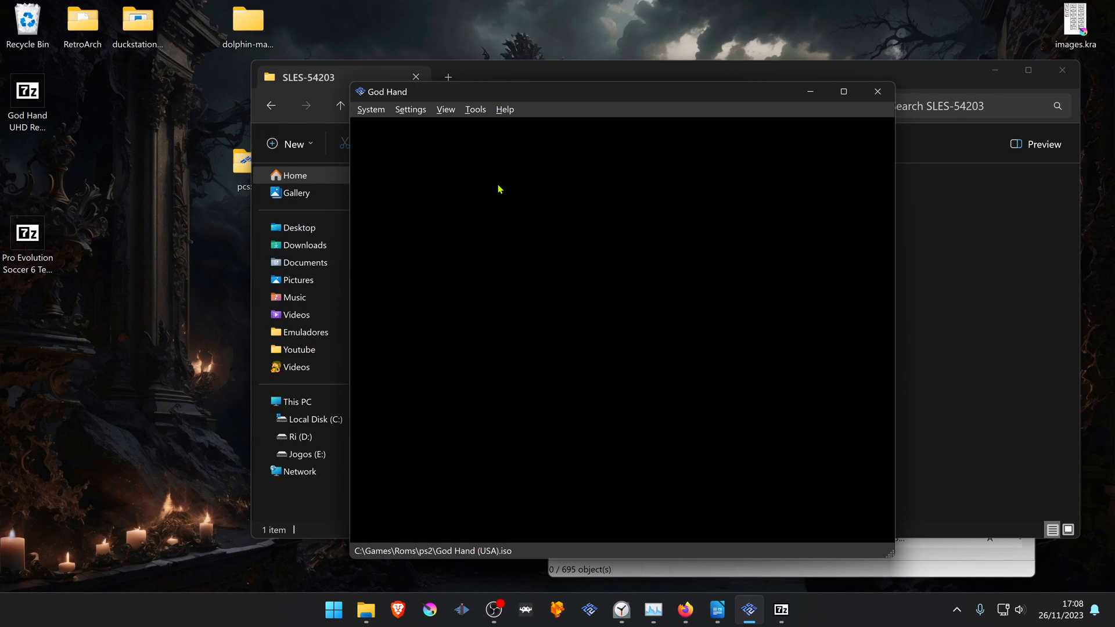